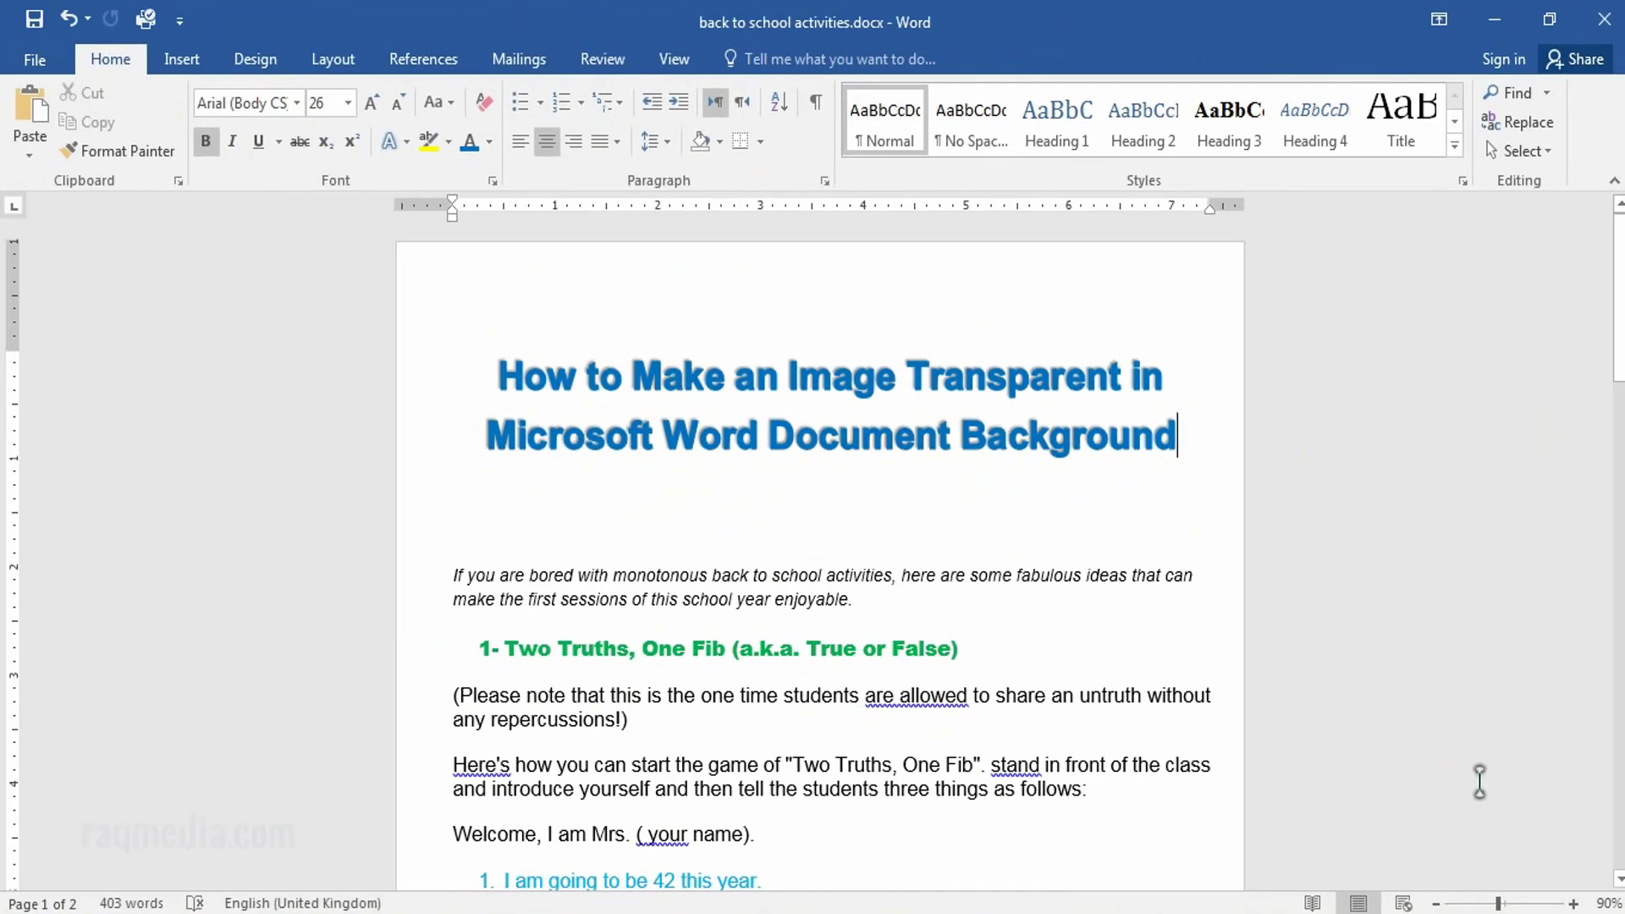
Insert the desert picture on the blank line below the title and open its context menu
{"action": "scroll", "scroll_direction": "down", "scroll_amount": 3}
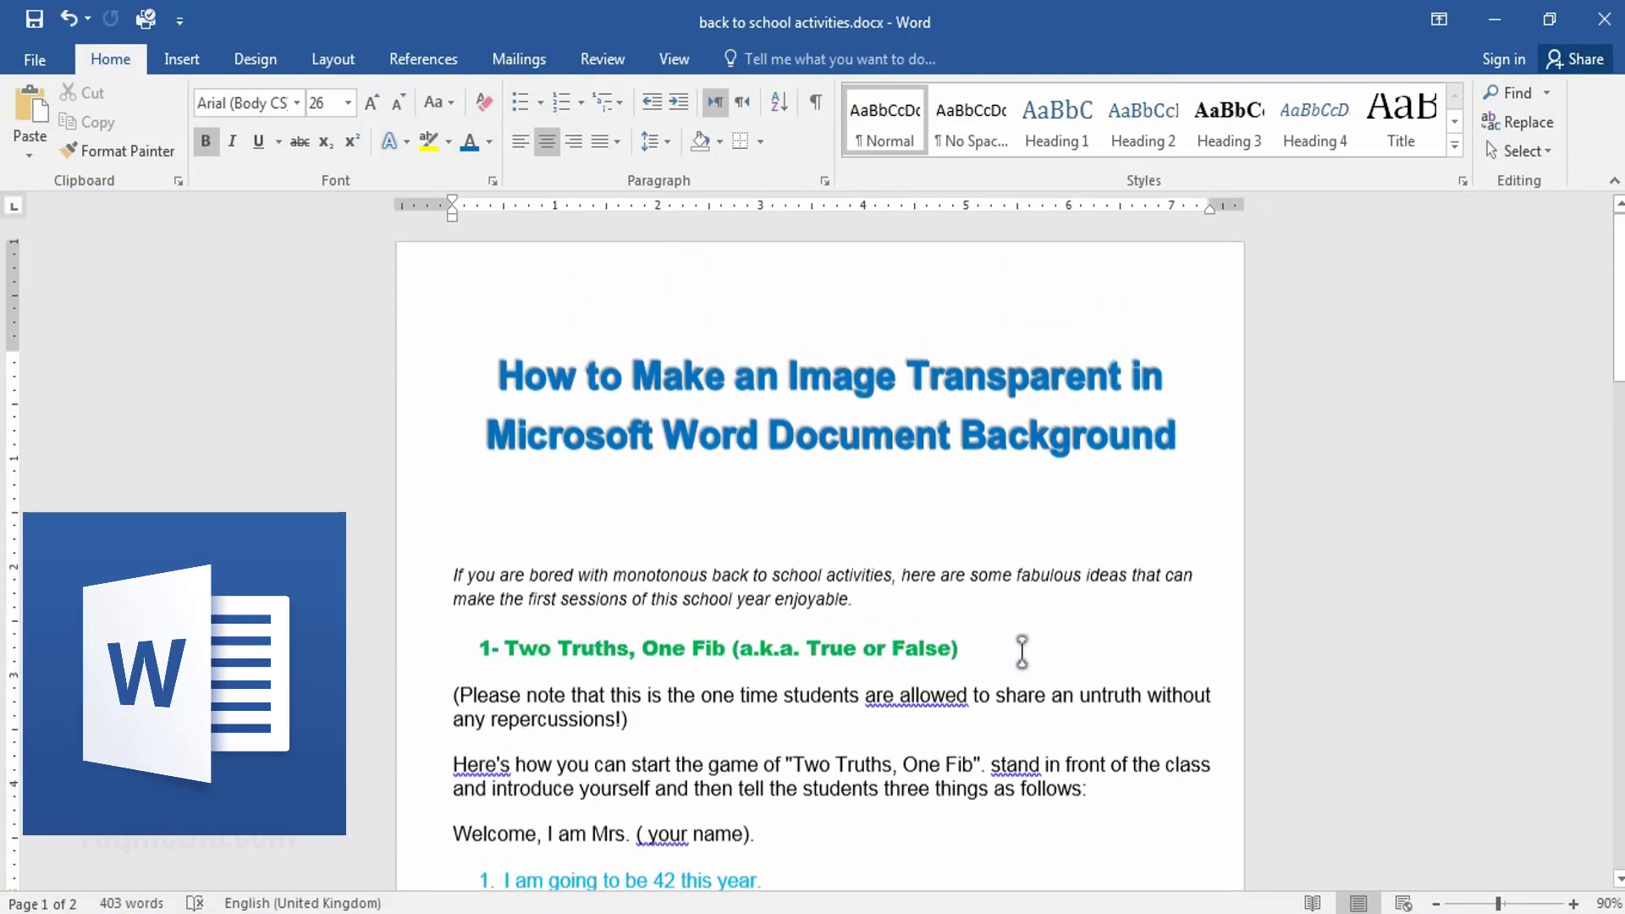
{"action": "left_click", "coordinate": [831, 493]}
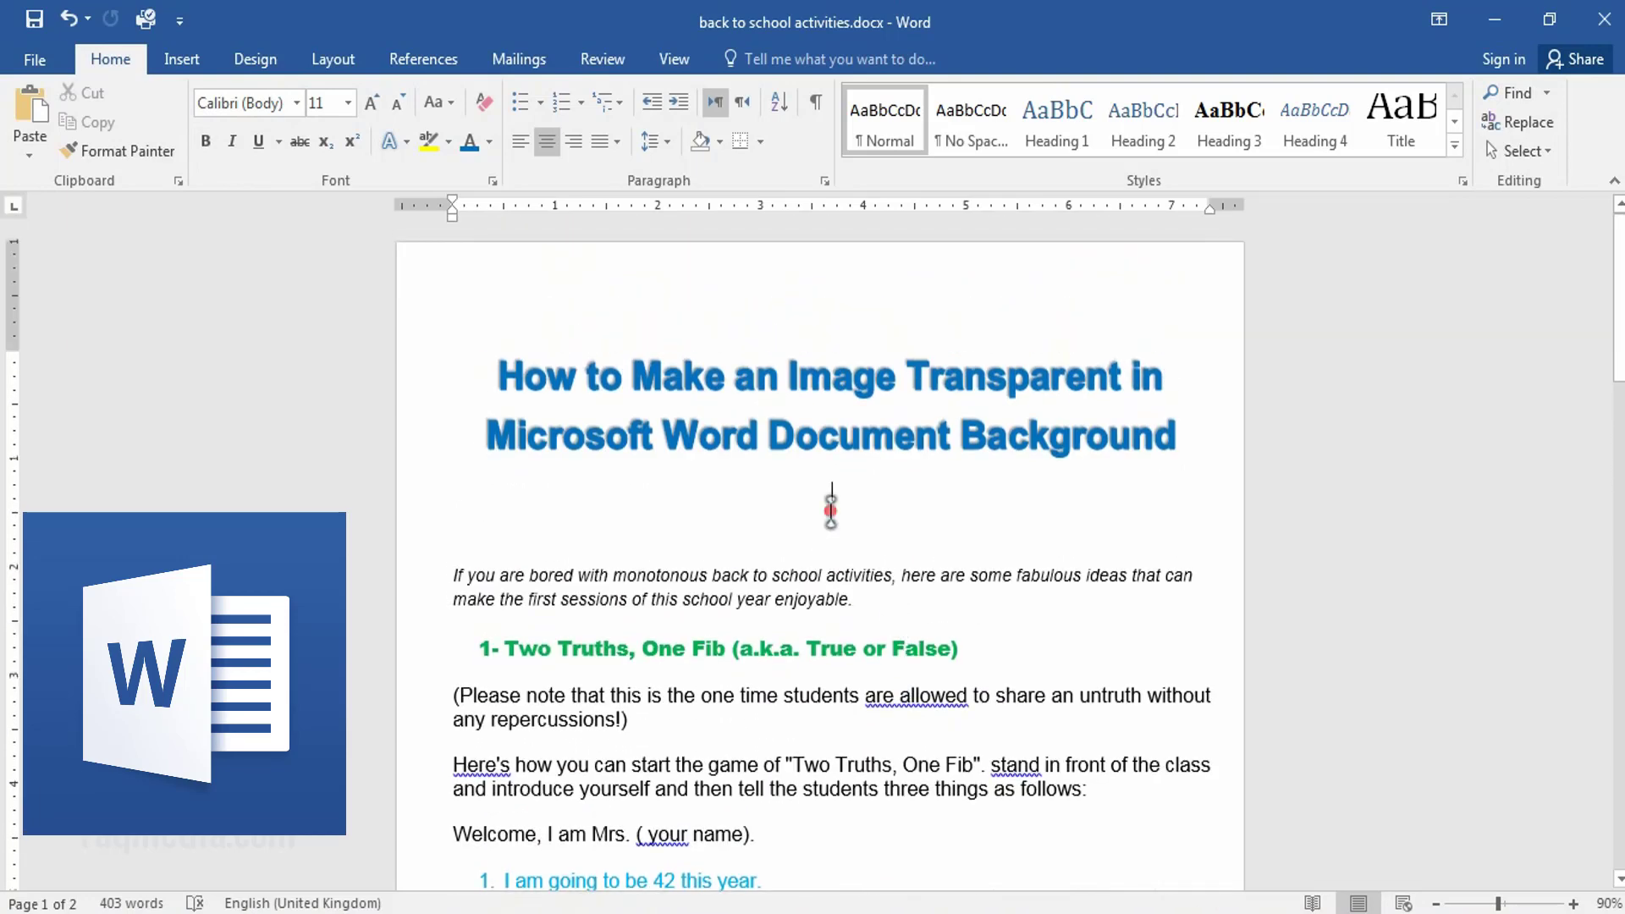
{"action": "left_click", "coordinate": [181, 59]}
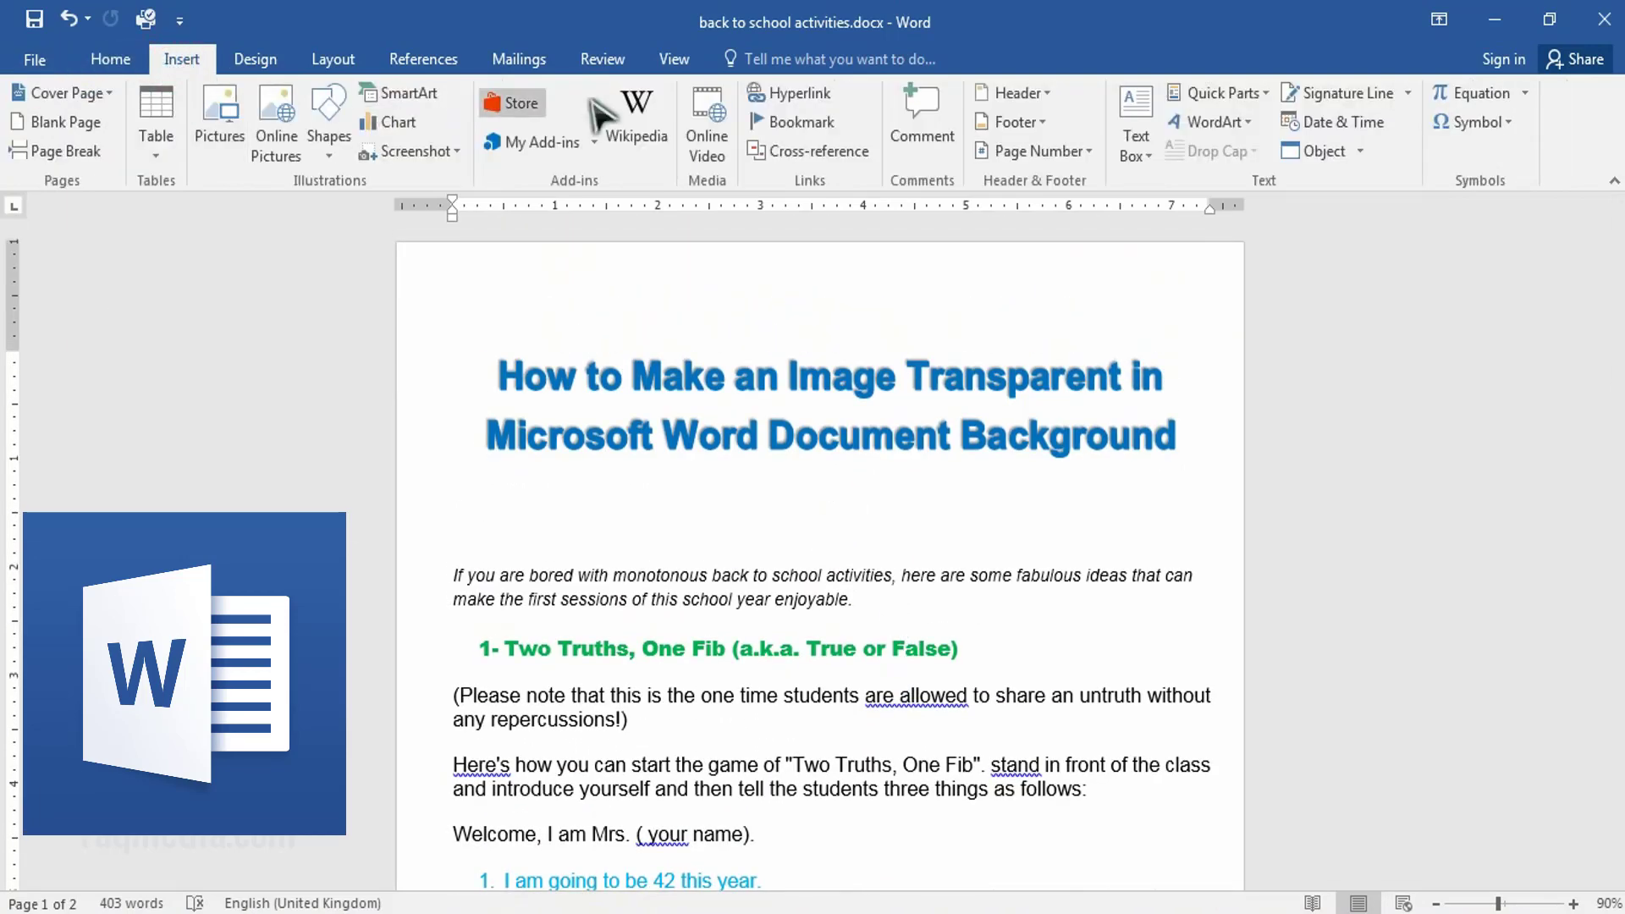
{"action": "left_click", "coordinate": [219, 106]}
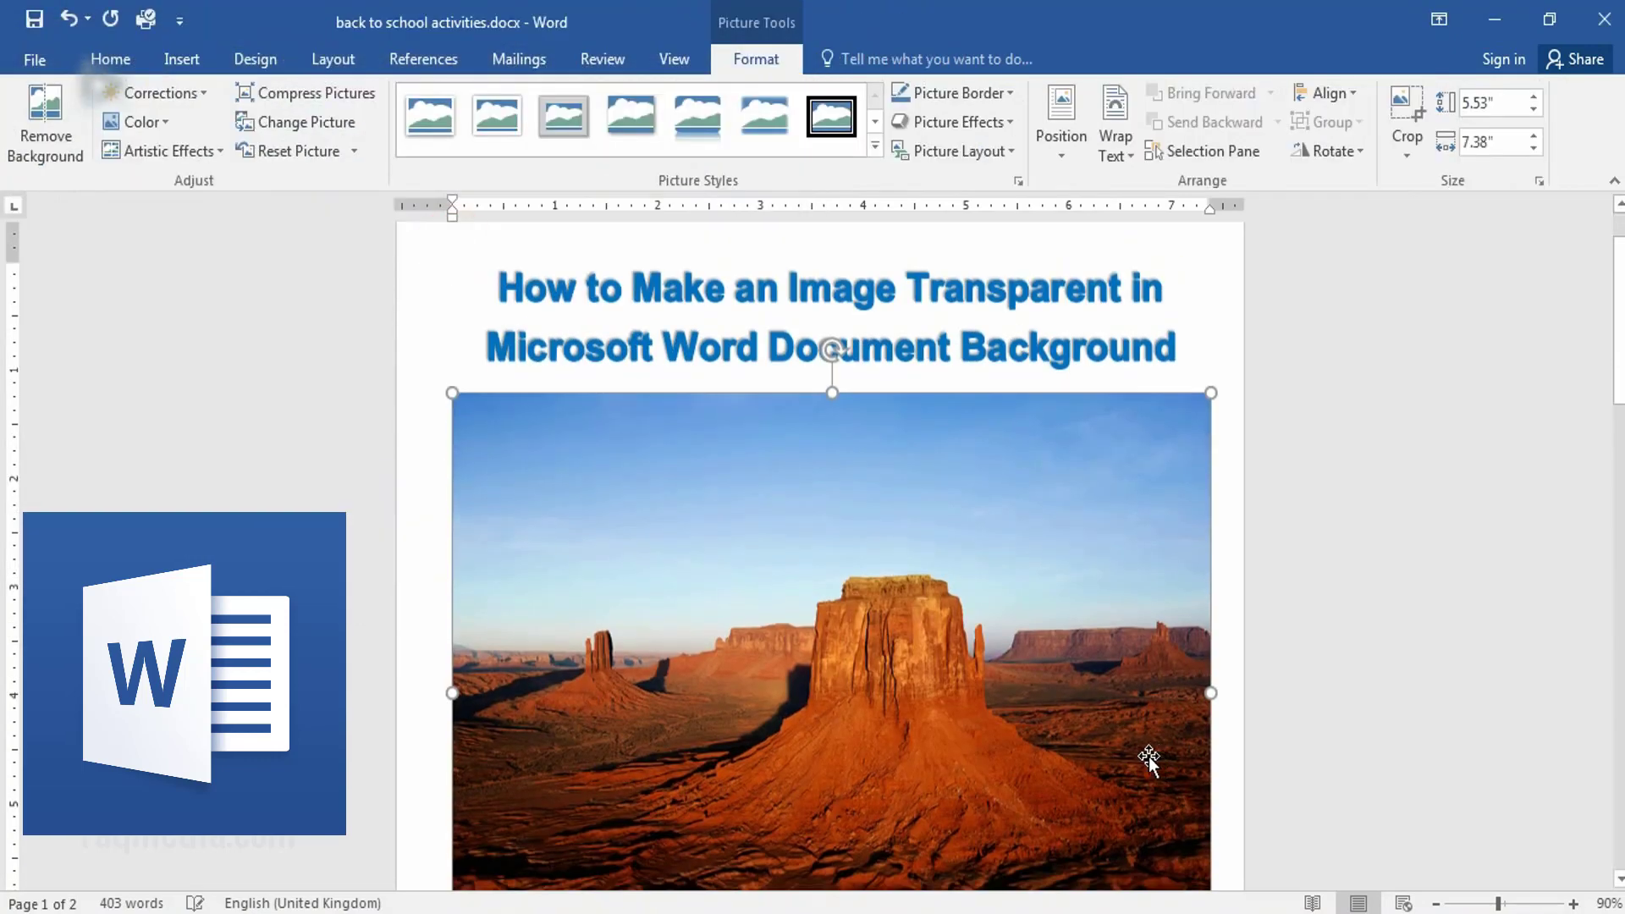
{"action": "right_click", "coordinate": [1146, 756]}
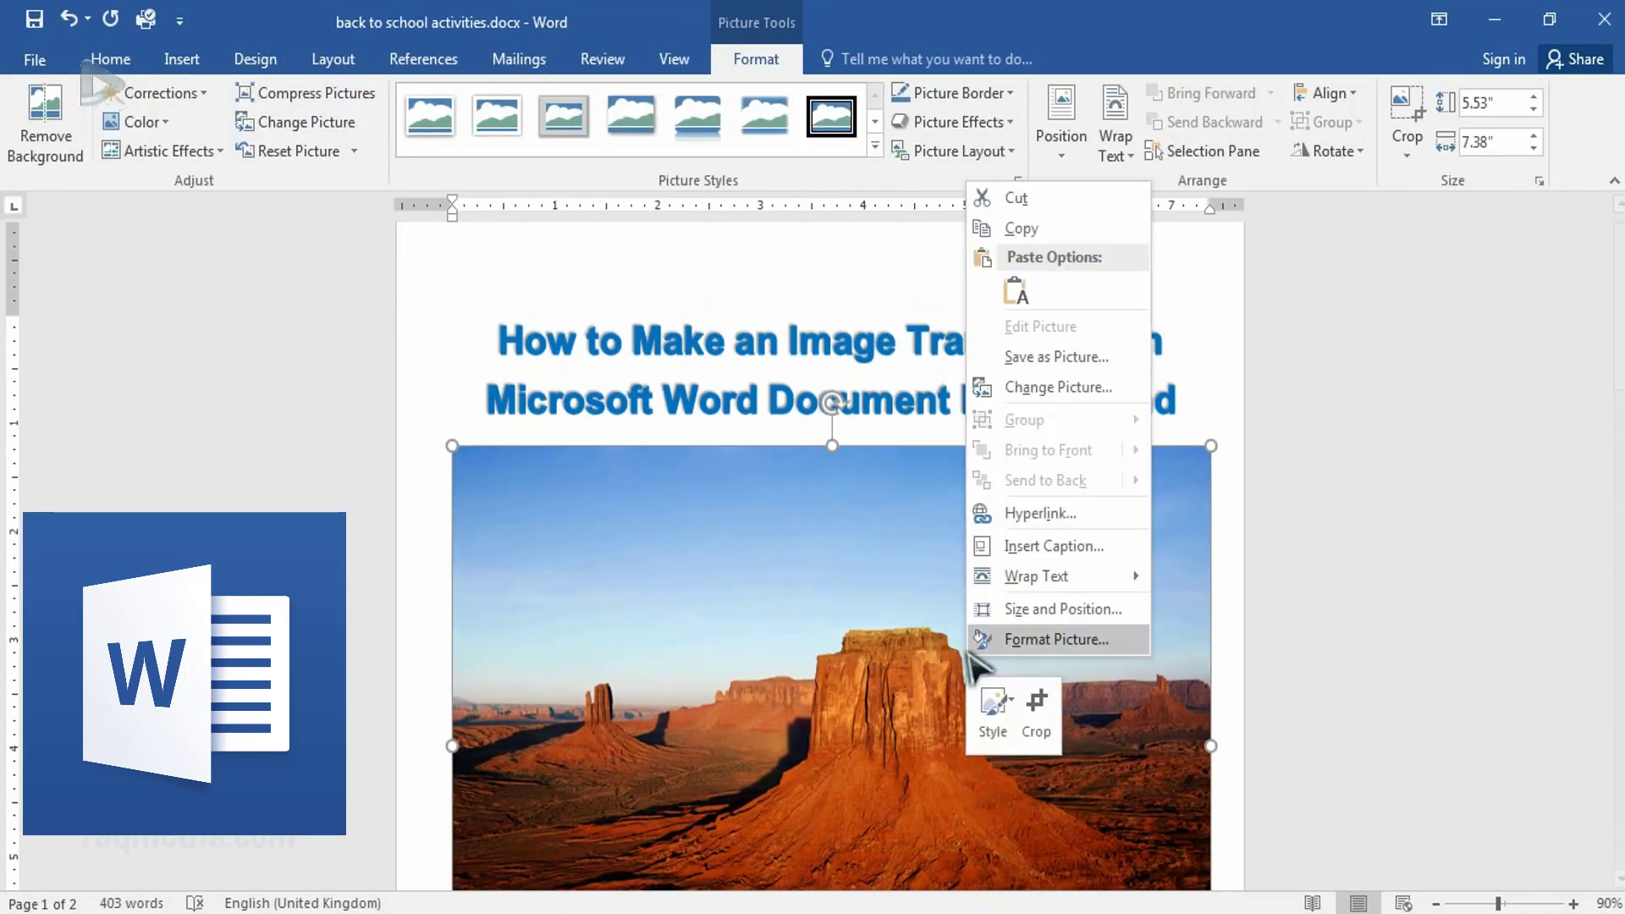
{"action": "mouse_move", "coordinate": [1110, 664]}
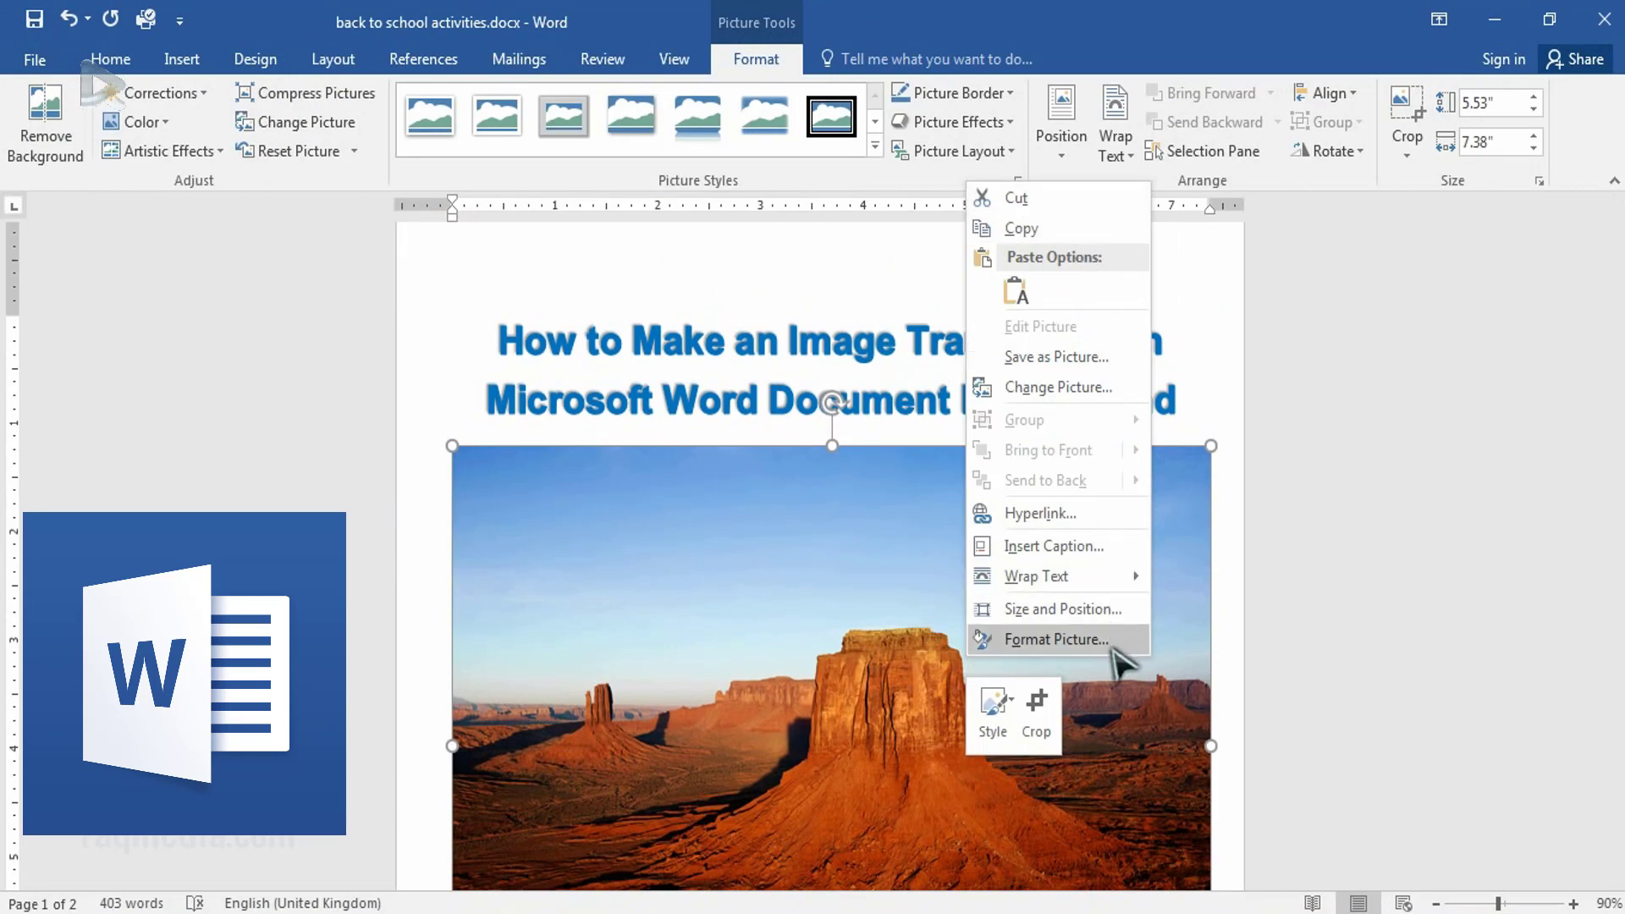
{"action": "mouse_move", "coordinate": [1203, 642]}
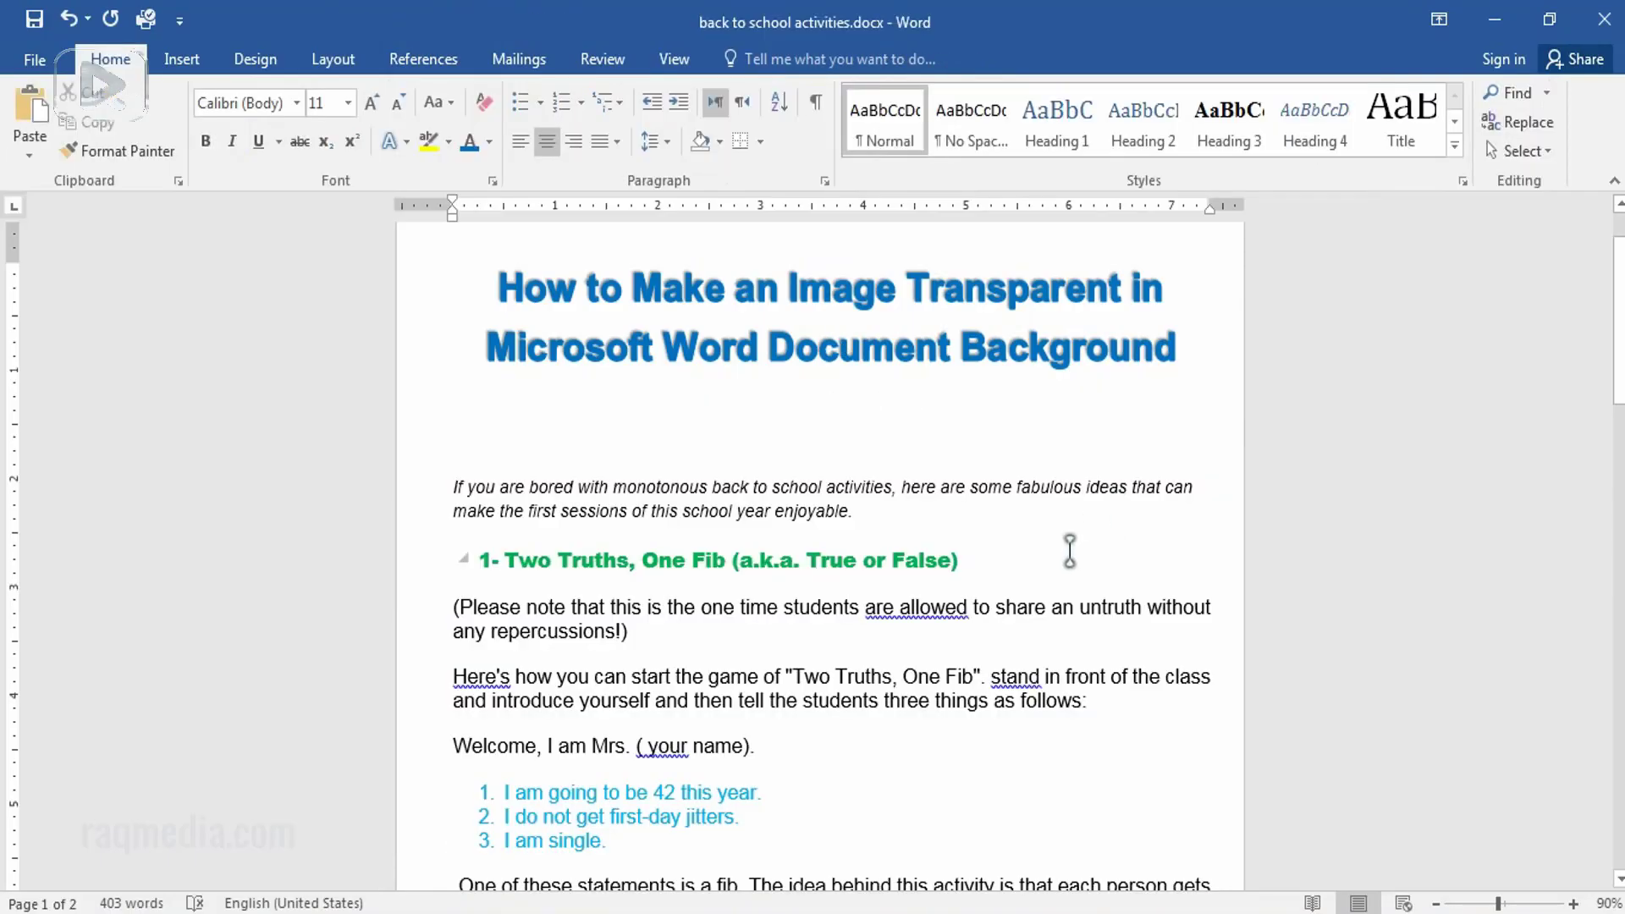
Draw a blue rectangle over the body text and open its Format Shape settings
{"action": "left_click", "coordinate": [181, 58]}
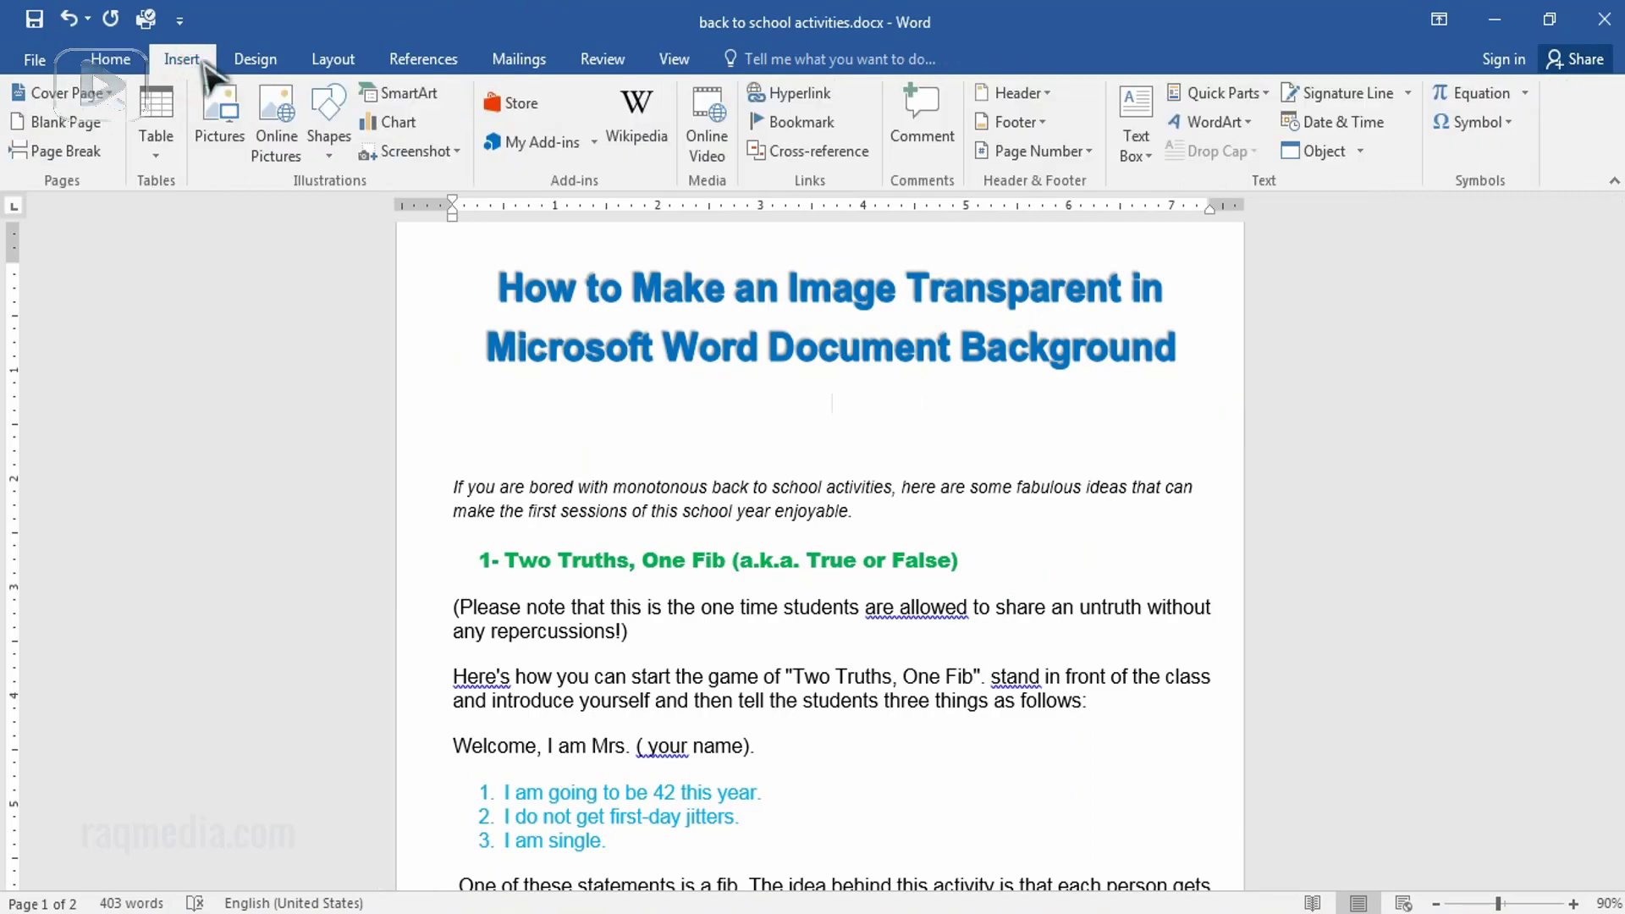
{"action": "left_click", "coordinate": [328, 110]}
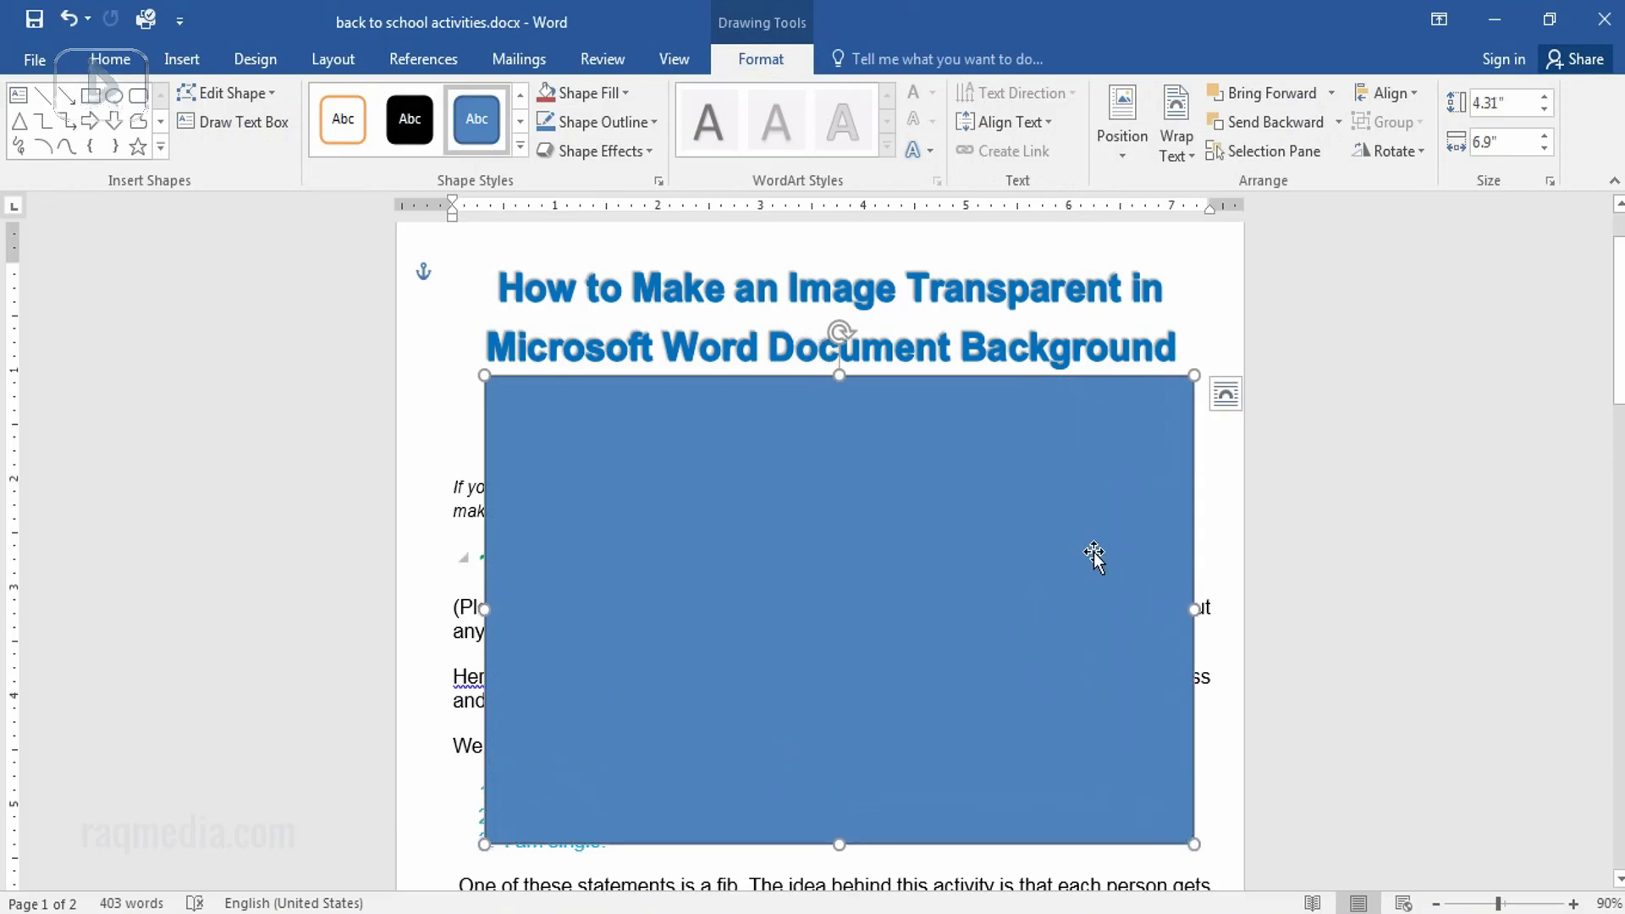
{"action": "right_click", "coordinate": [1093, 553]}
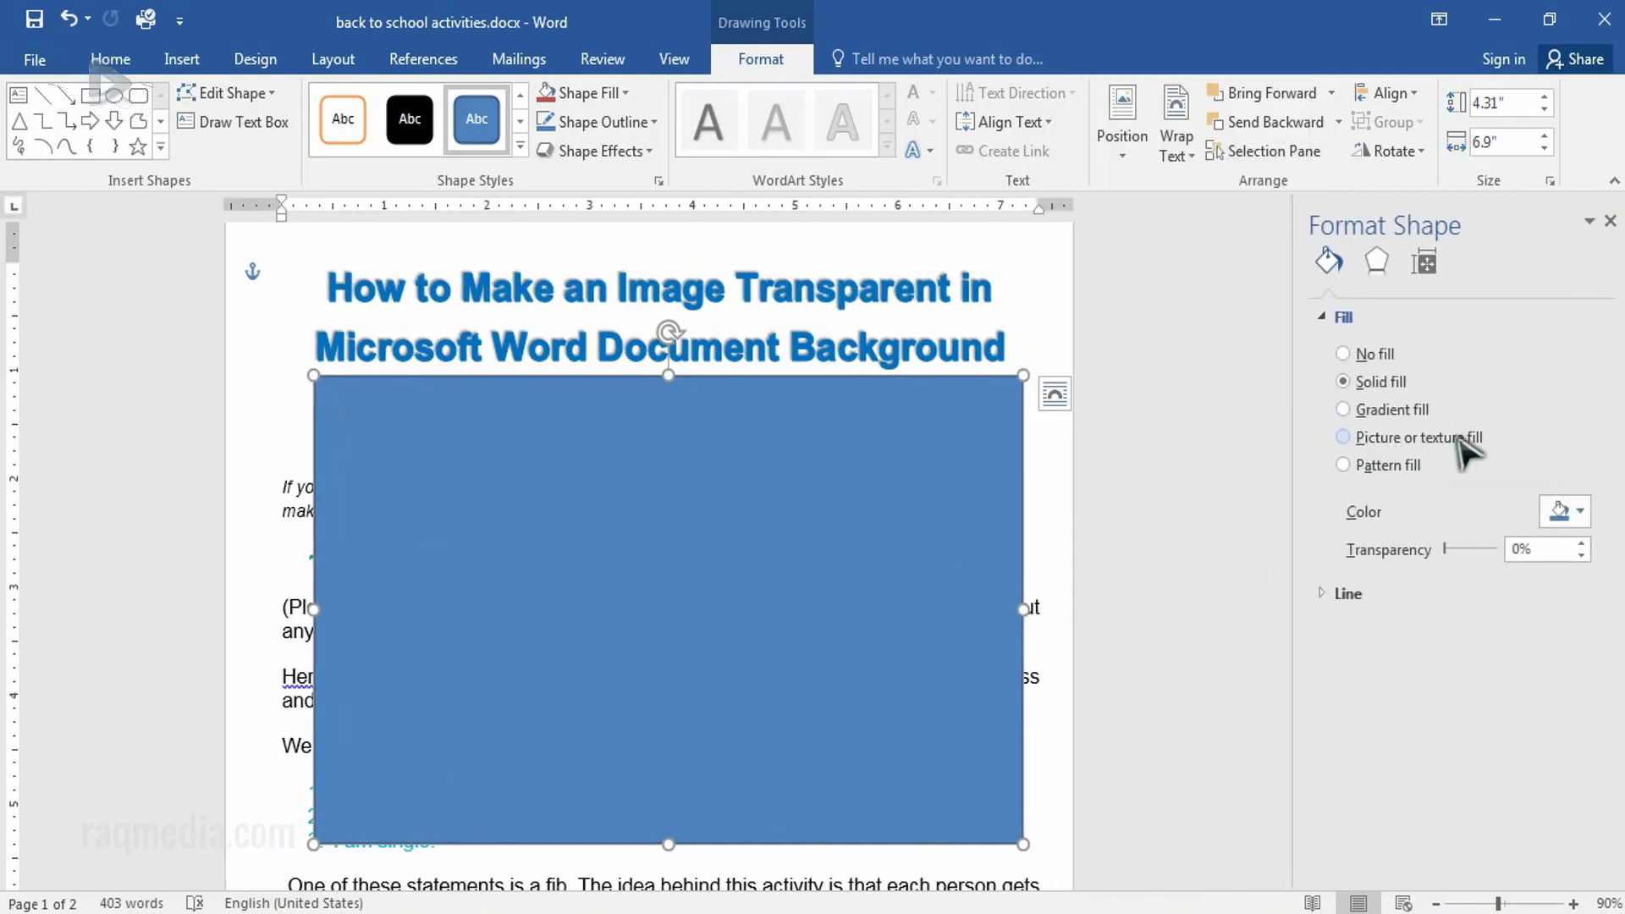
Fill the rectangle with the desert photo from file at 77% transparency
{"action": "left_click", "coordinate": [1343, 437]}
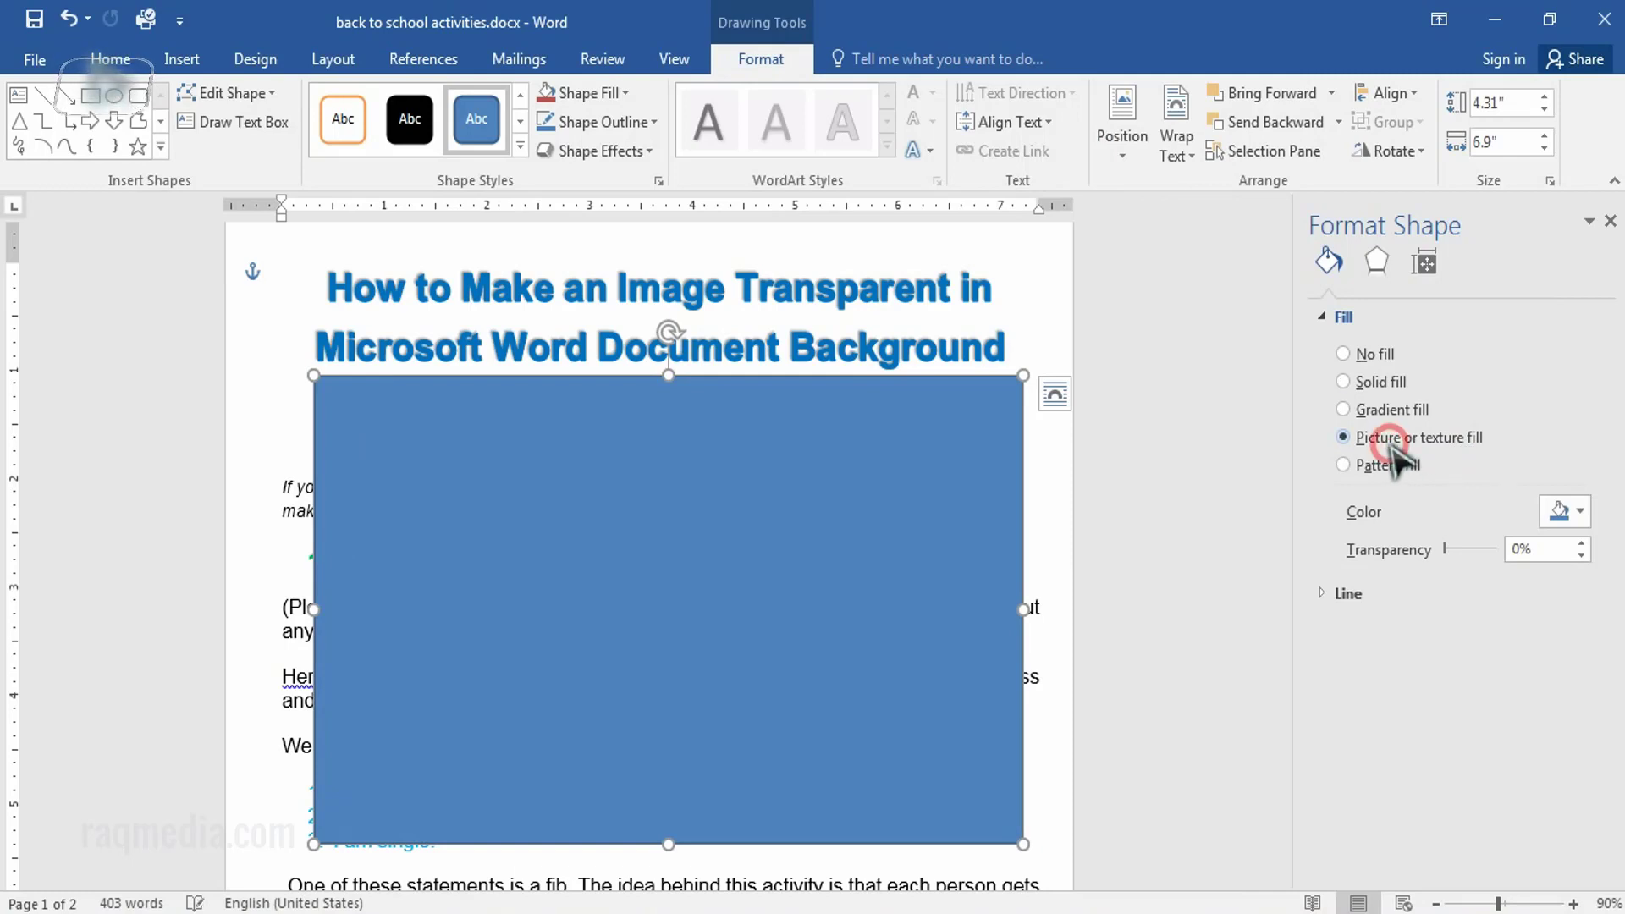
{"action": "left_click", "coordinate": [1343, 437]}
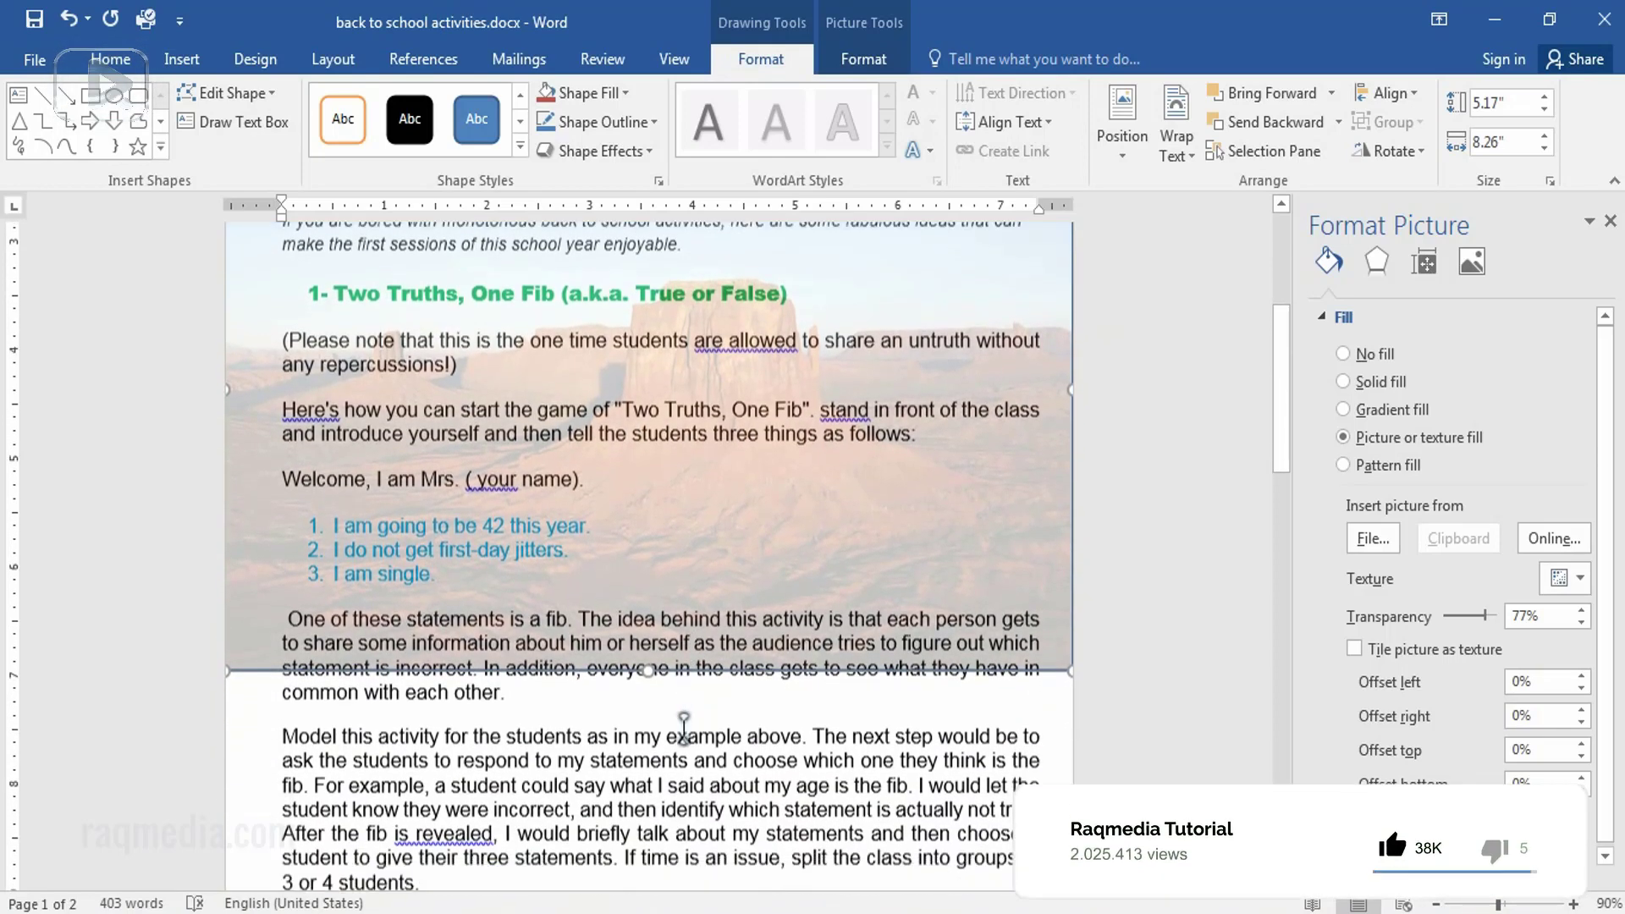
Stretch the rectangle down over the page body and set transparency to about 72%
{"action": "scroll", "scroll_direction": "down", "scroll_amount": 3}
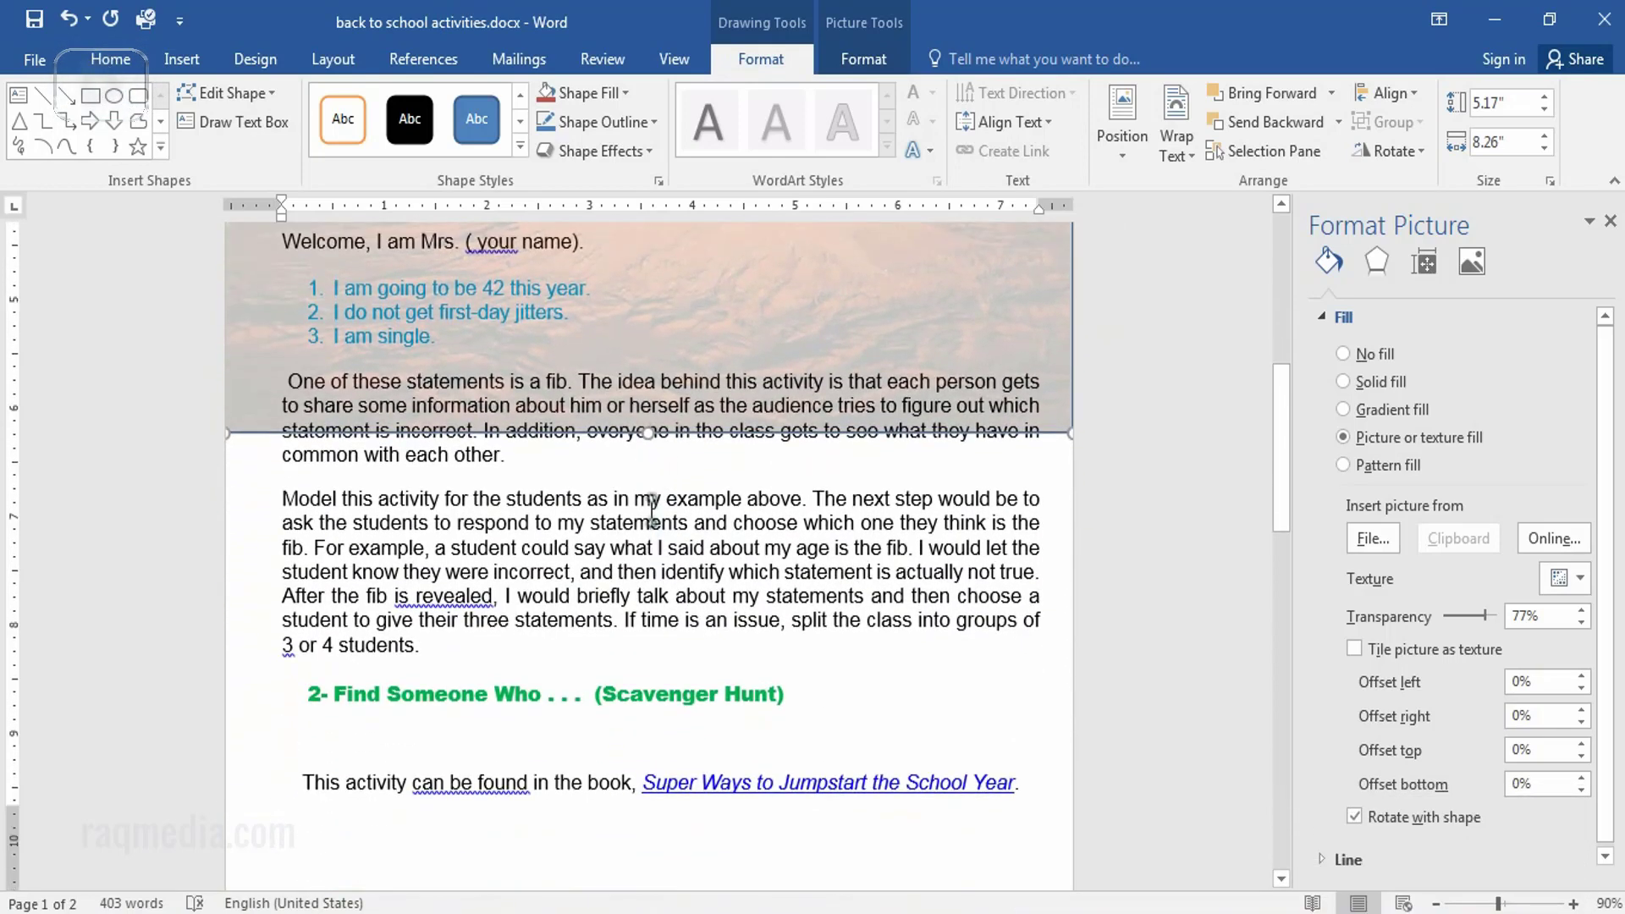
{"action": "left_click_drag", "start_coordinate": [646, 434], "coordinate": [646, 818]}
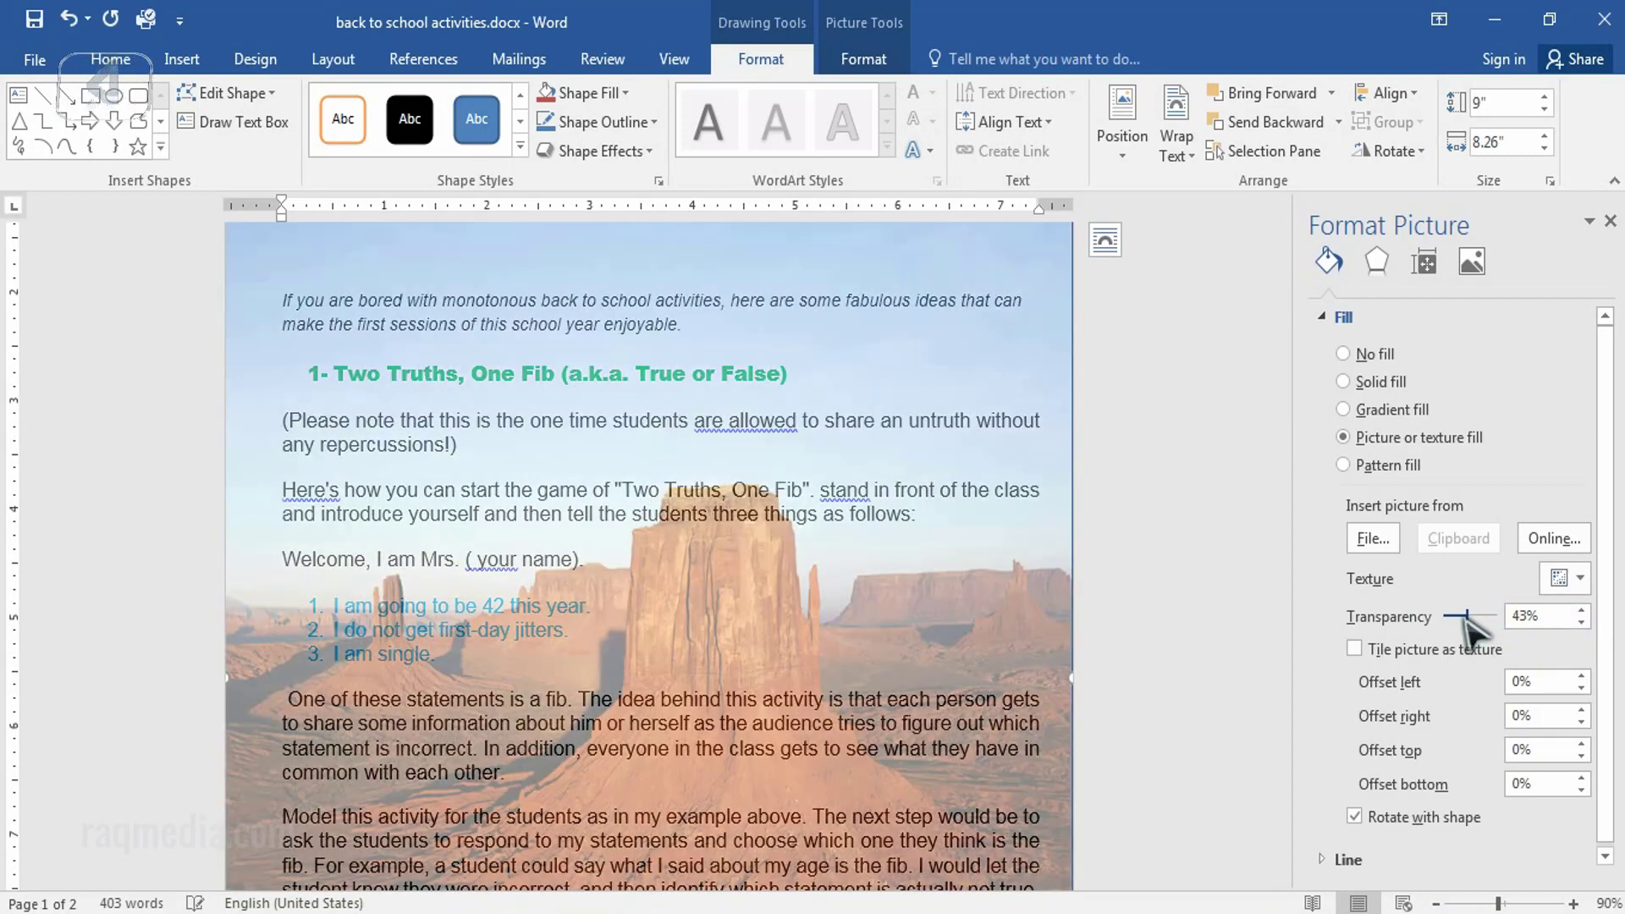
{"action": "left_click_drag", "start_coordinate": [1468, 617], "coordinate": [1450, 617]}
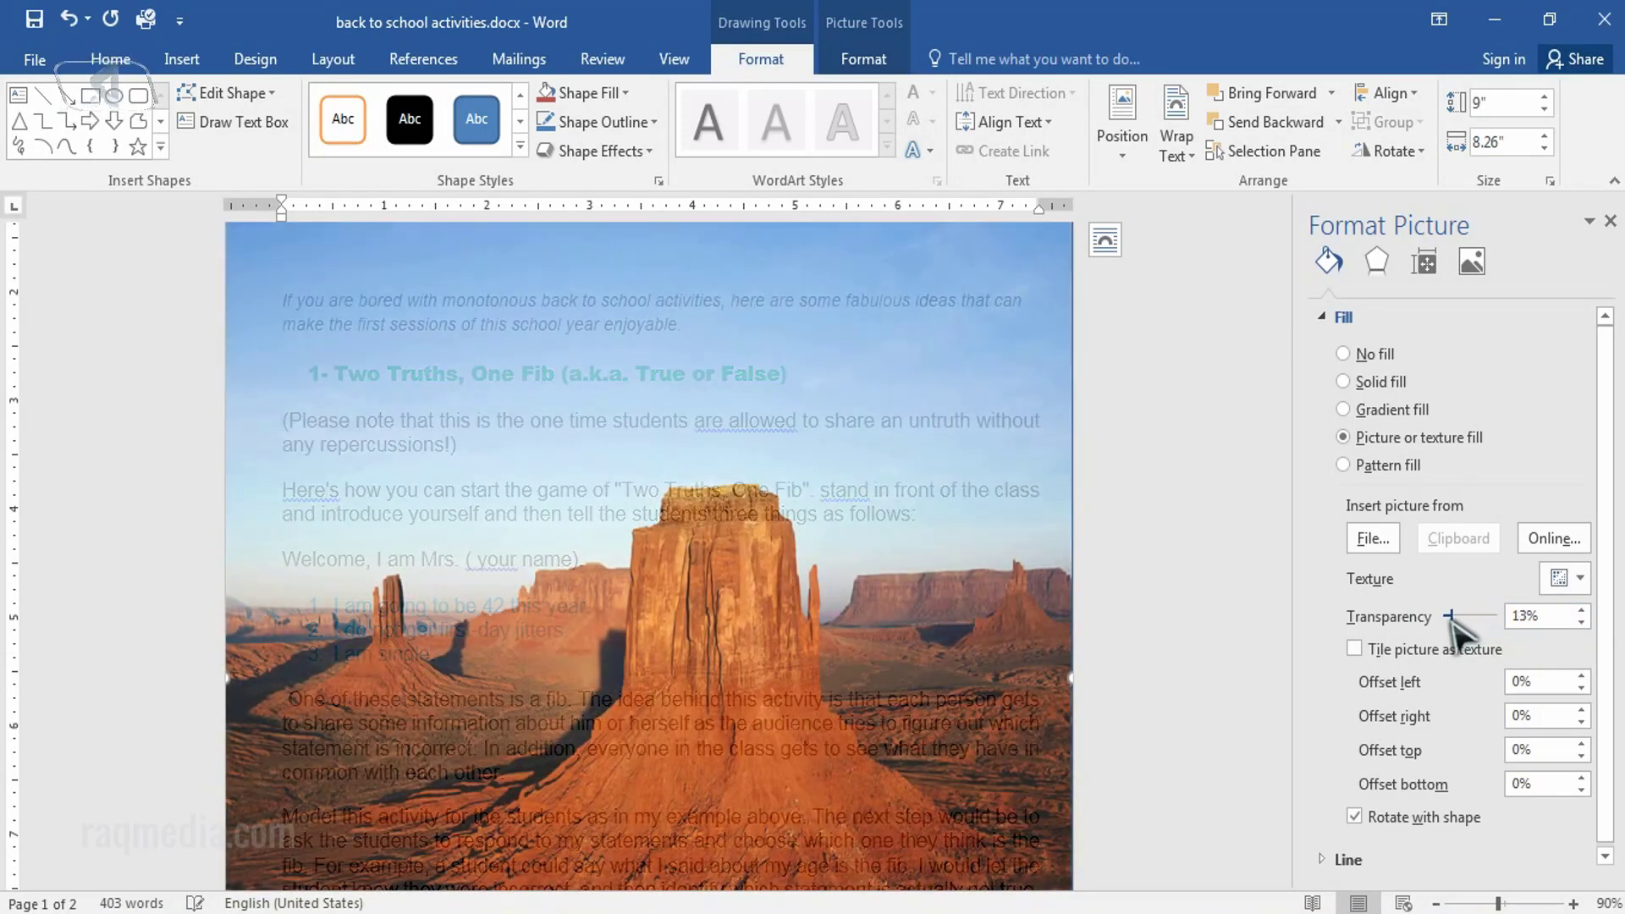
{"action": "left_click_drag", "start_coordinate": [1450, 615], "coordinate": [1482, 615]}
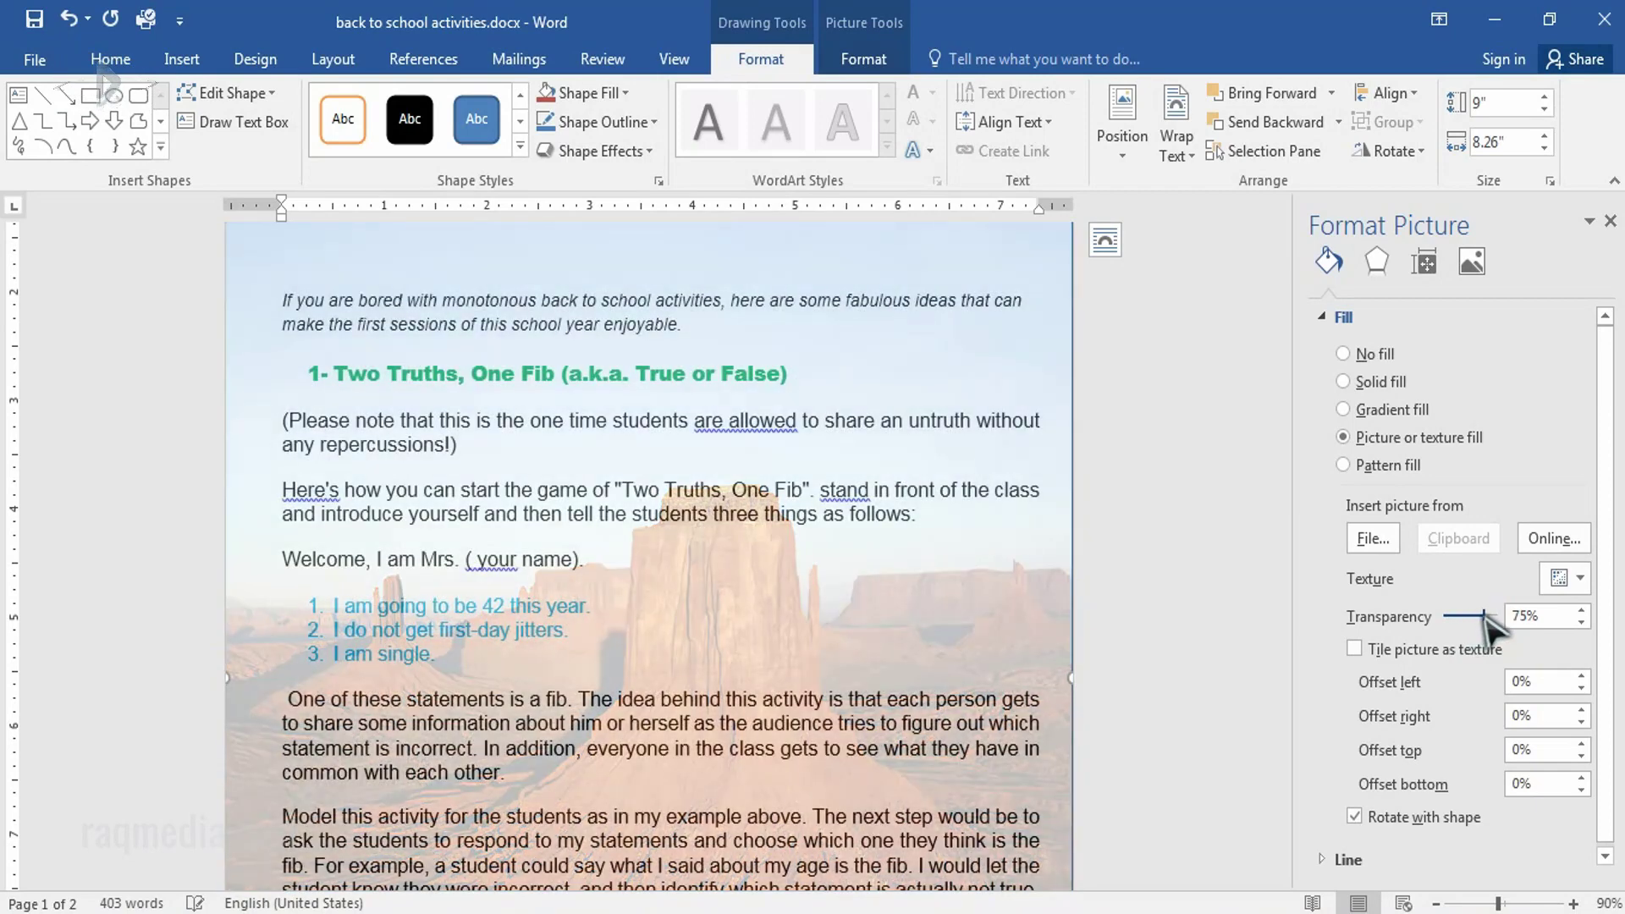
{"action": "left_click_drag", "start_coordinate": [1482, 615], "coordinate": [1477, 615]}
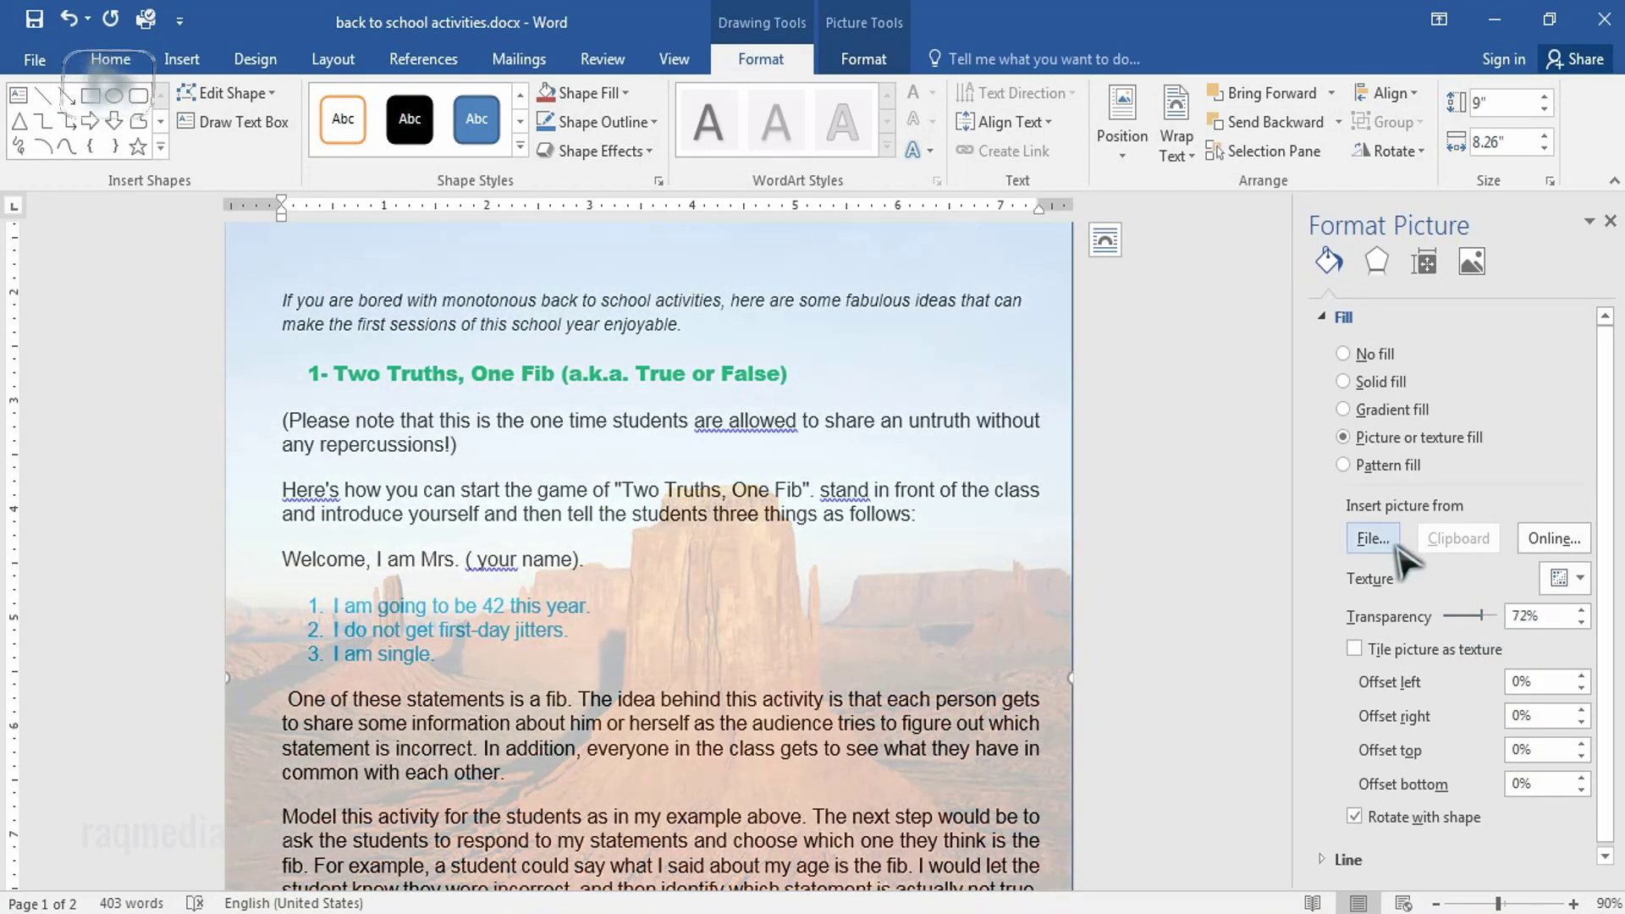
Replace the fill with Lighthouse.jpg and set transparency to about 73%
{"action": "left_click", "coordinate": [1372, 537]}
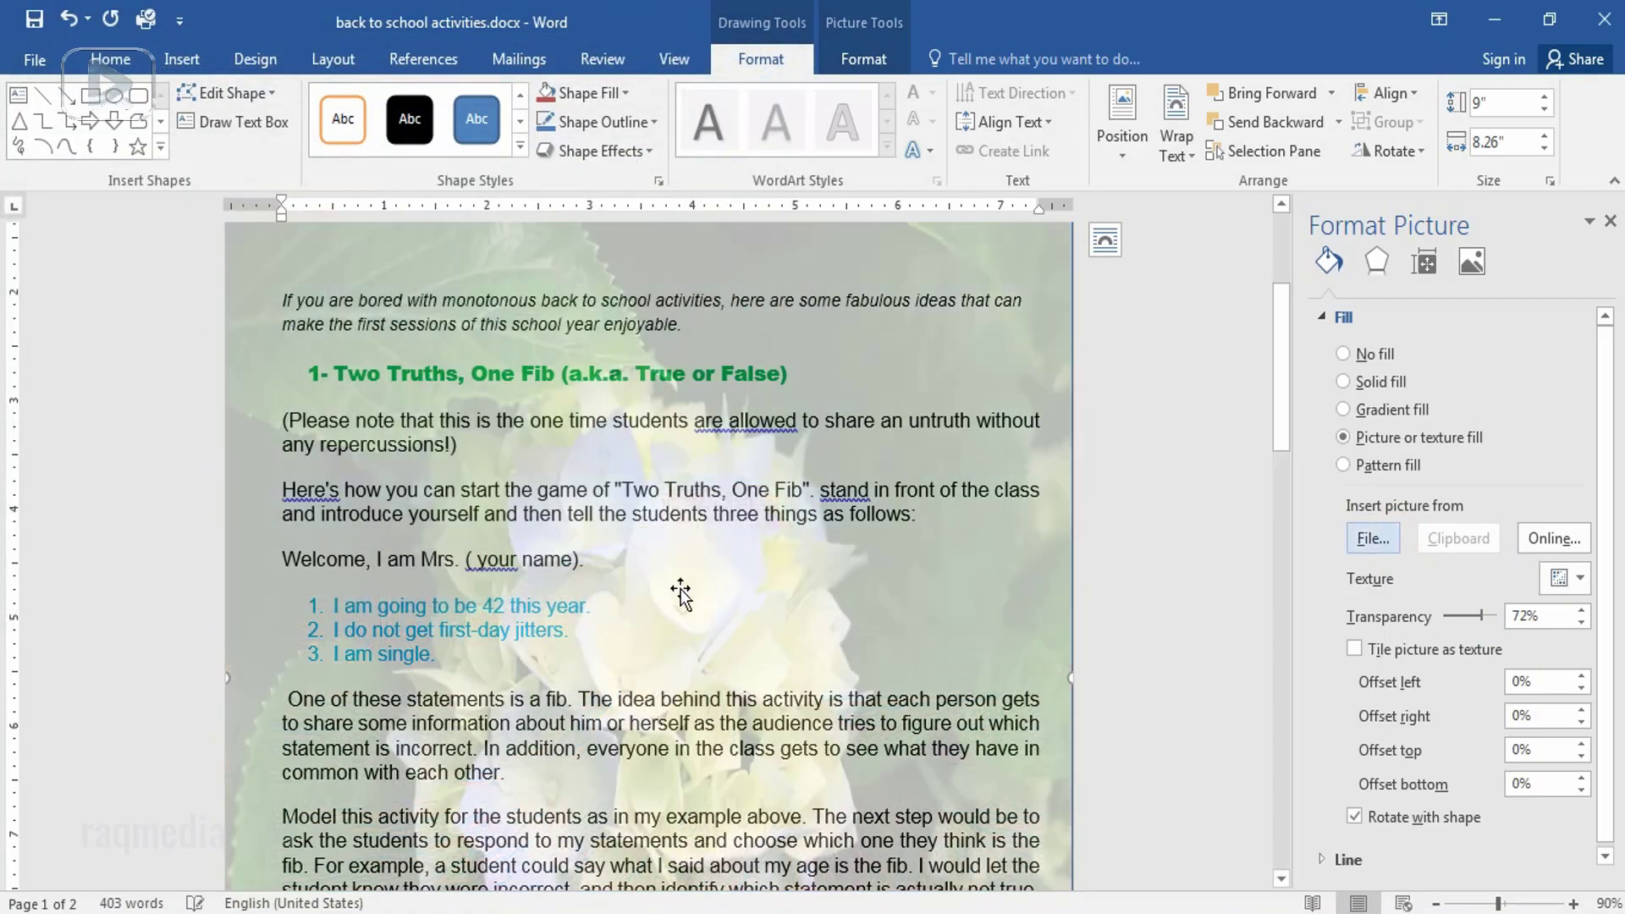
{"action": "left_click", "coordinate": [1373, 539]}
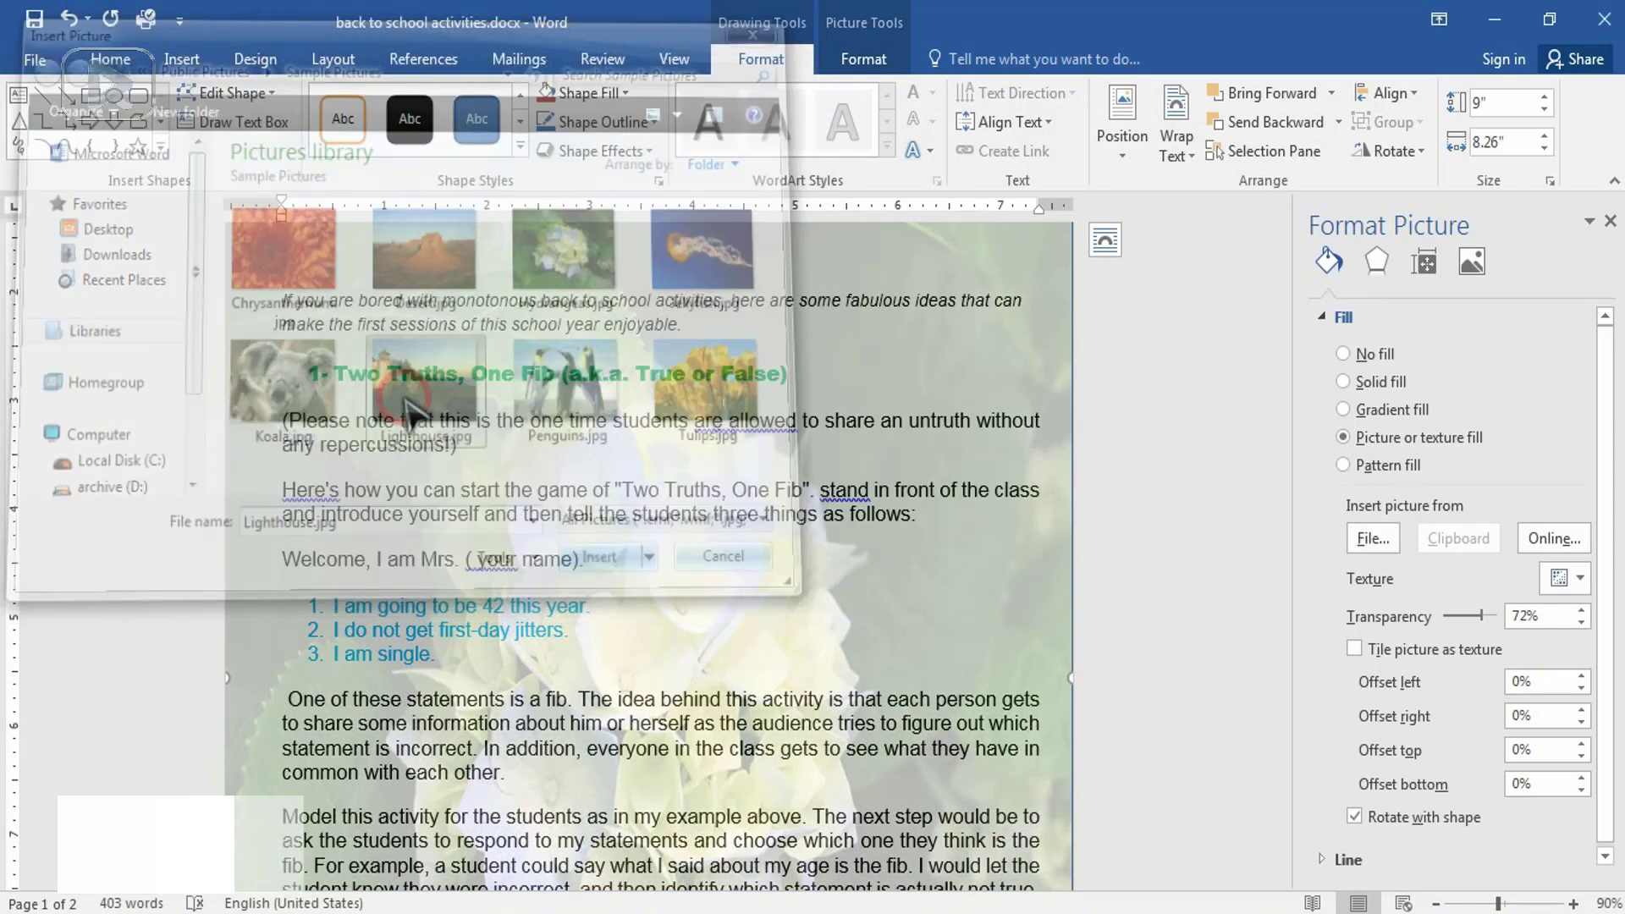
{"action": "left_click", "coordinate": [723, 557]}
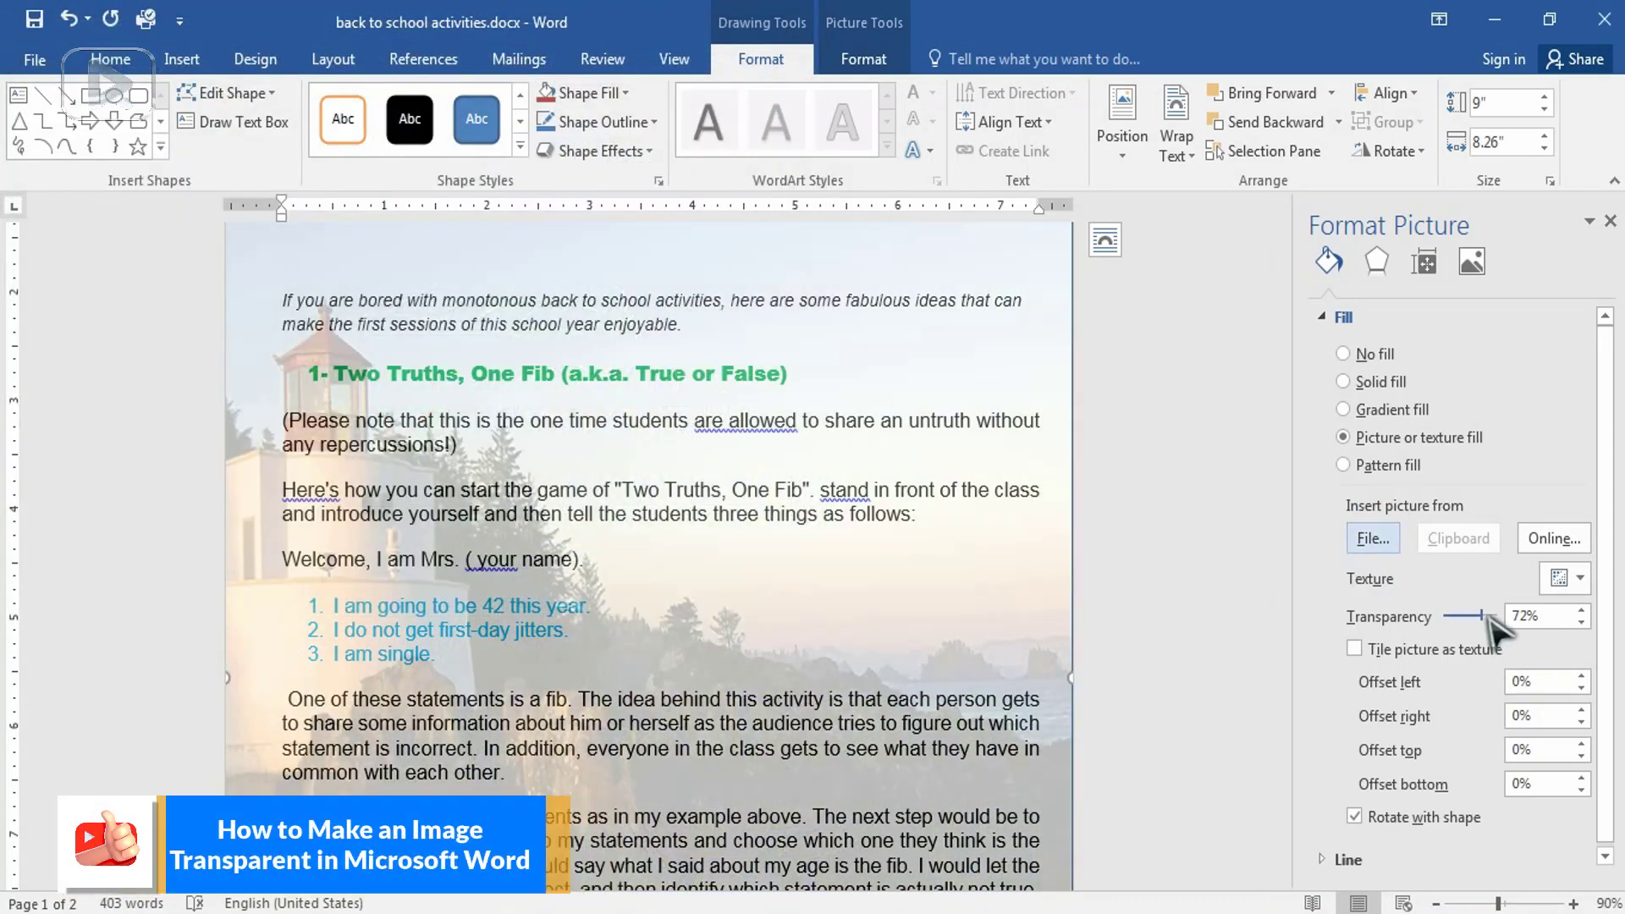
{"action": "left_click_drag", "start_coordinate": [1486, 615], "coordinate": [1459, 615]}
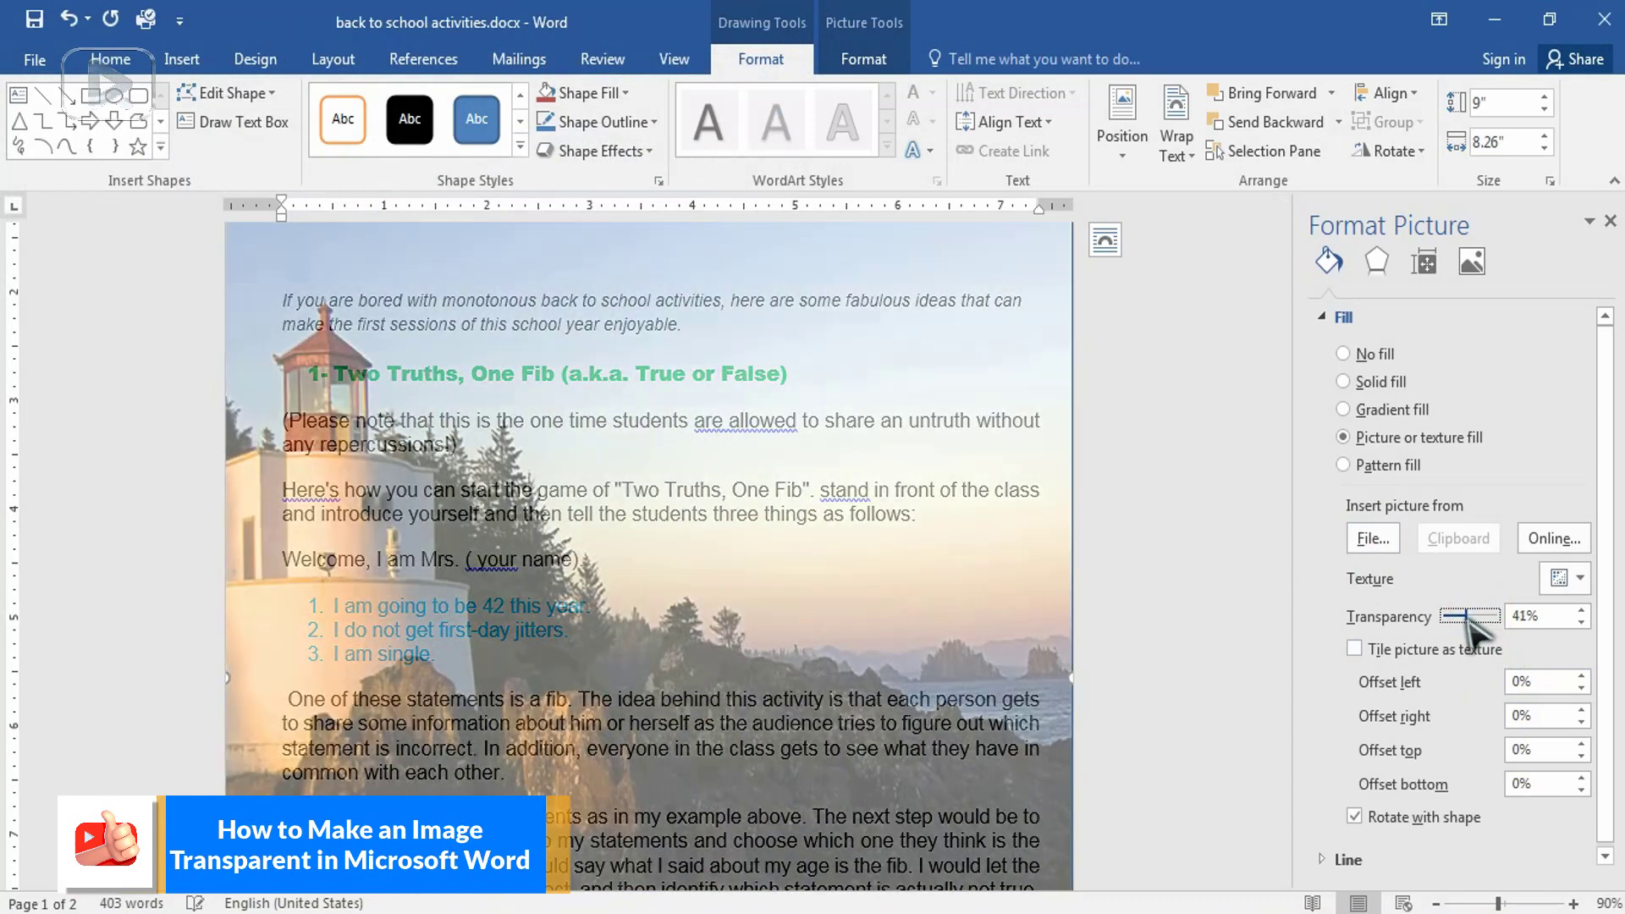
{"action": "left_click_drag", "start_coordinate": [1455, 615], "coordinate": [1483, 615]}
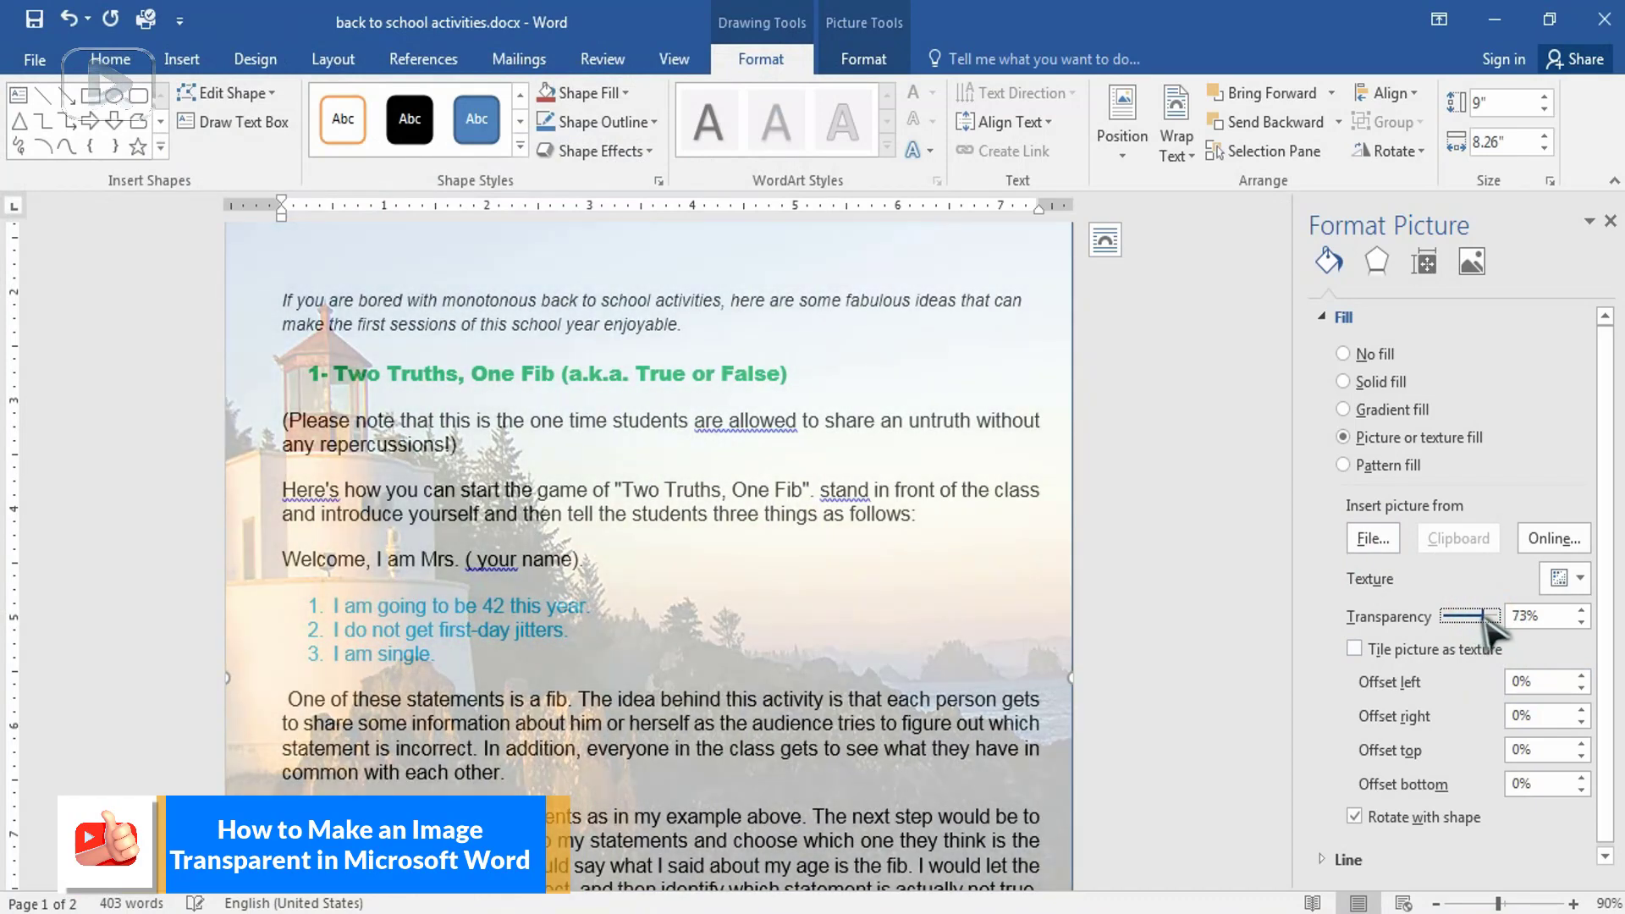
Swap the fill to Tulips.jpg and fine-tune transparency to about 71%
{"action": "left_click", "coordinate": [1373, 538]}
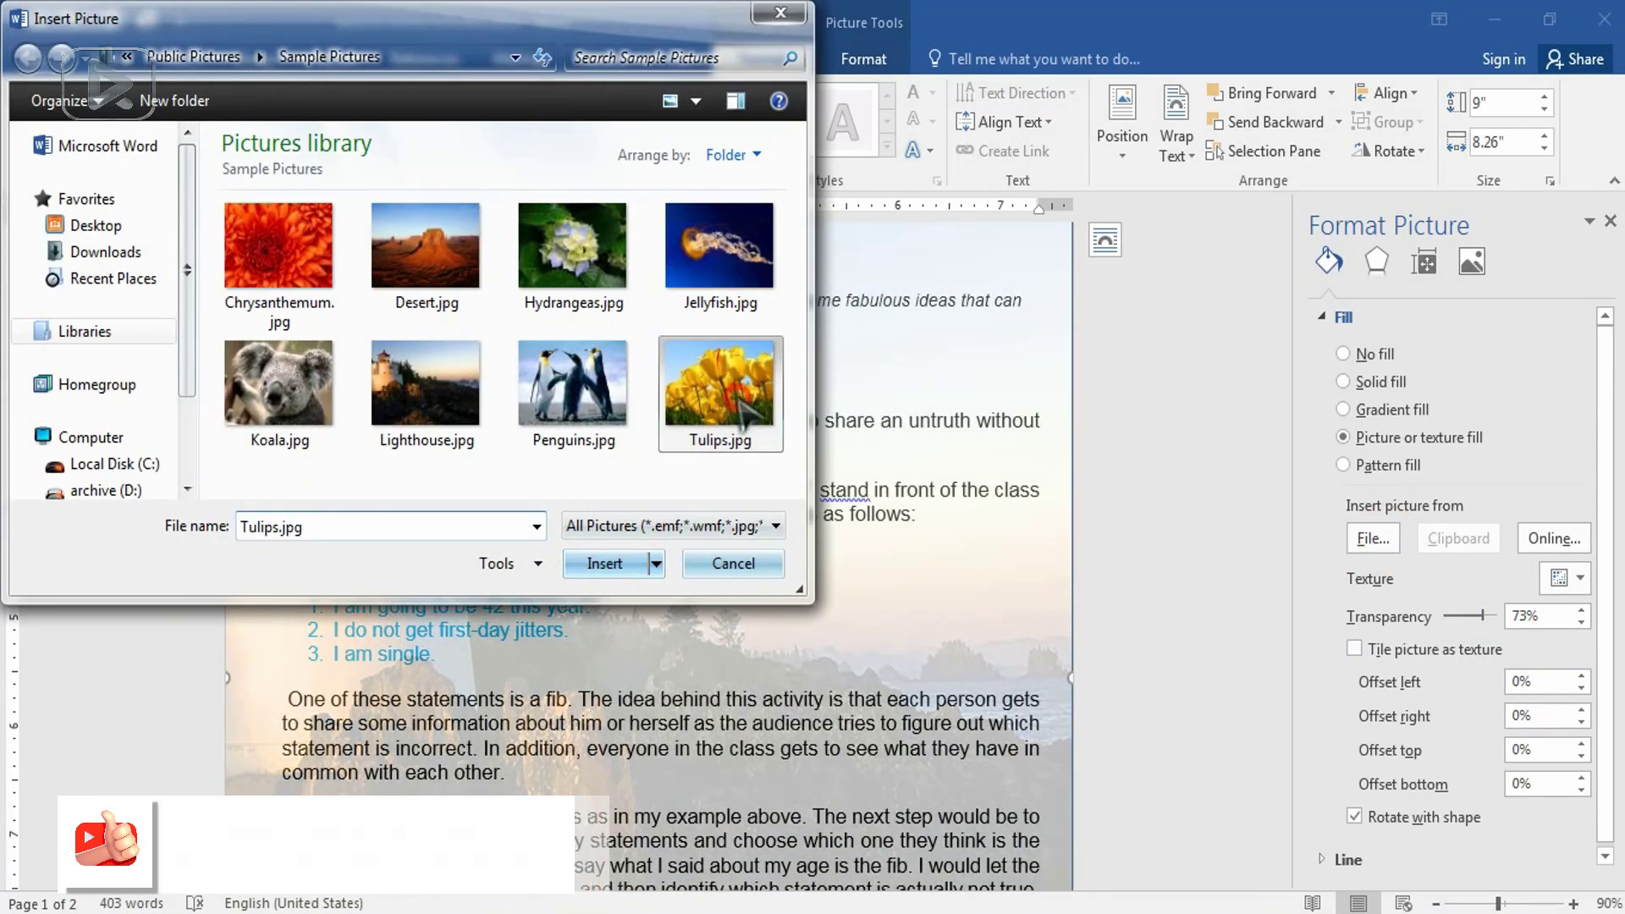
{"action": "left_click", "coordinate": [603, 564]}
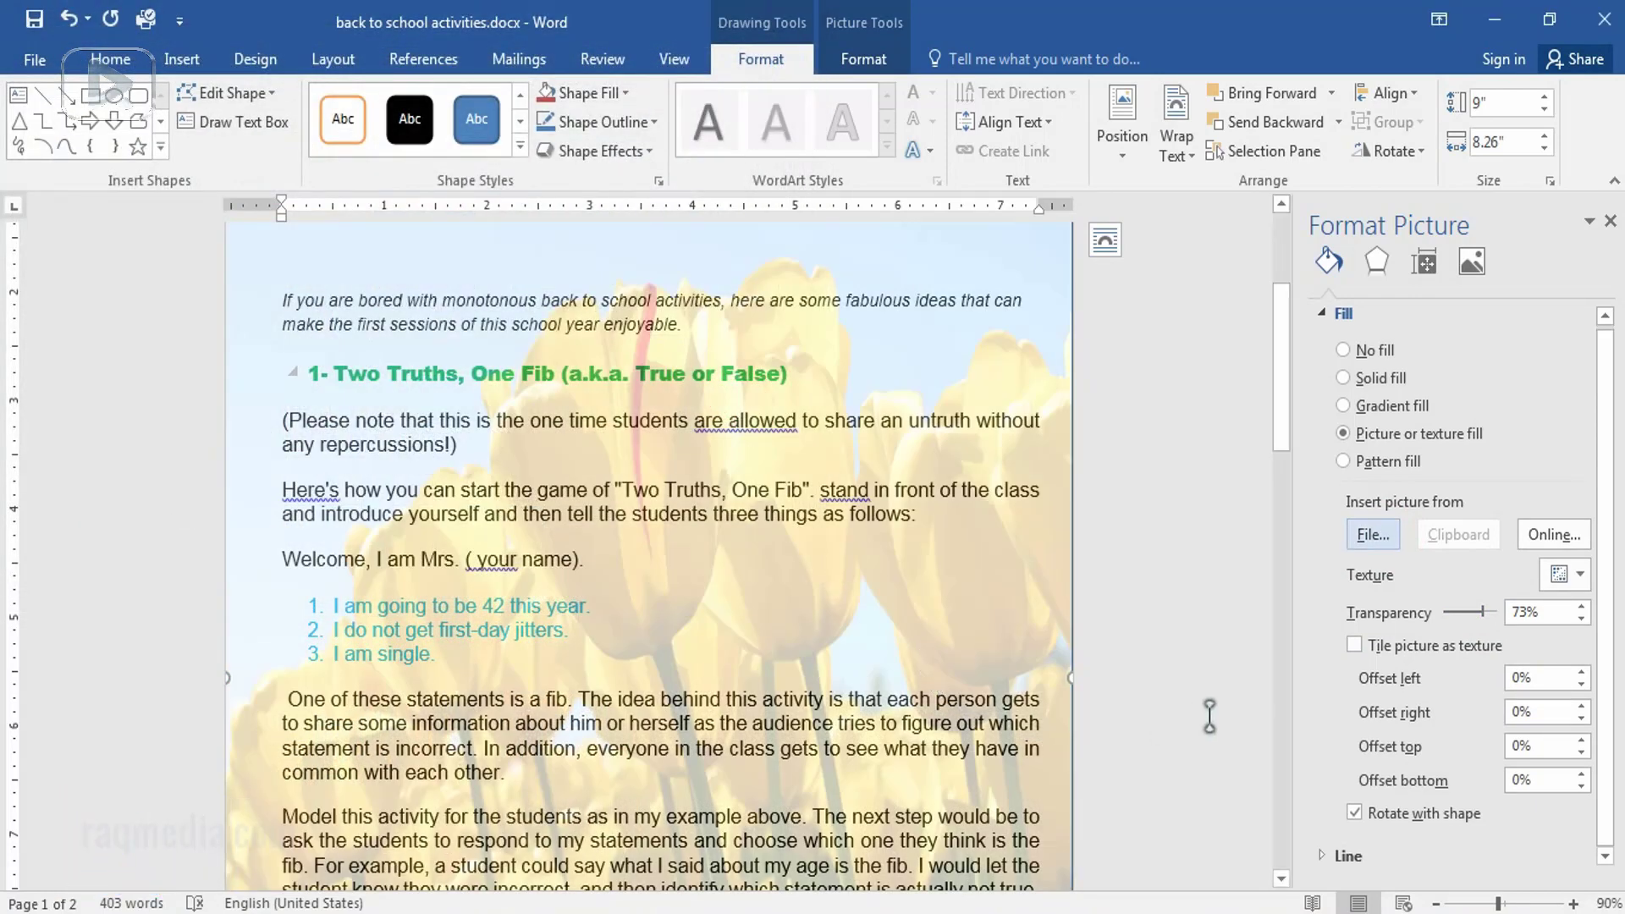
{"action": "left_click_drag", "start_coordinate": [1490, 611], "coordinate": [1466, 611]}
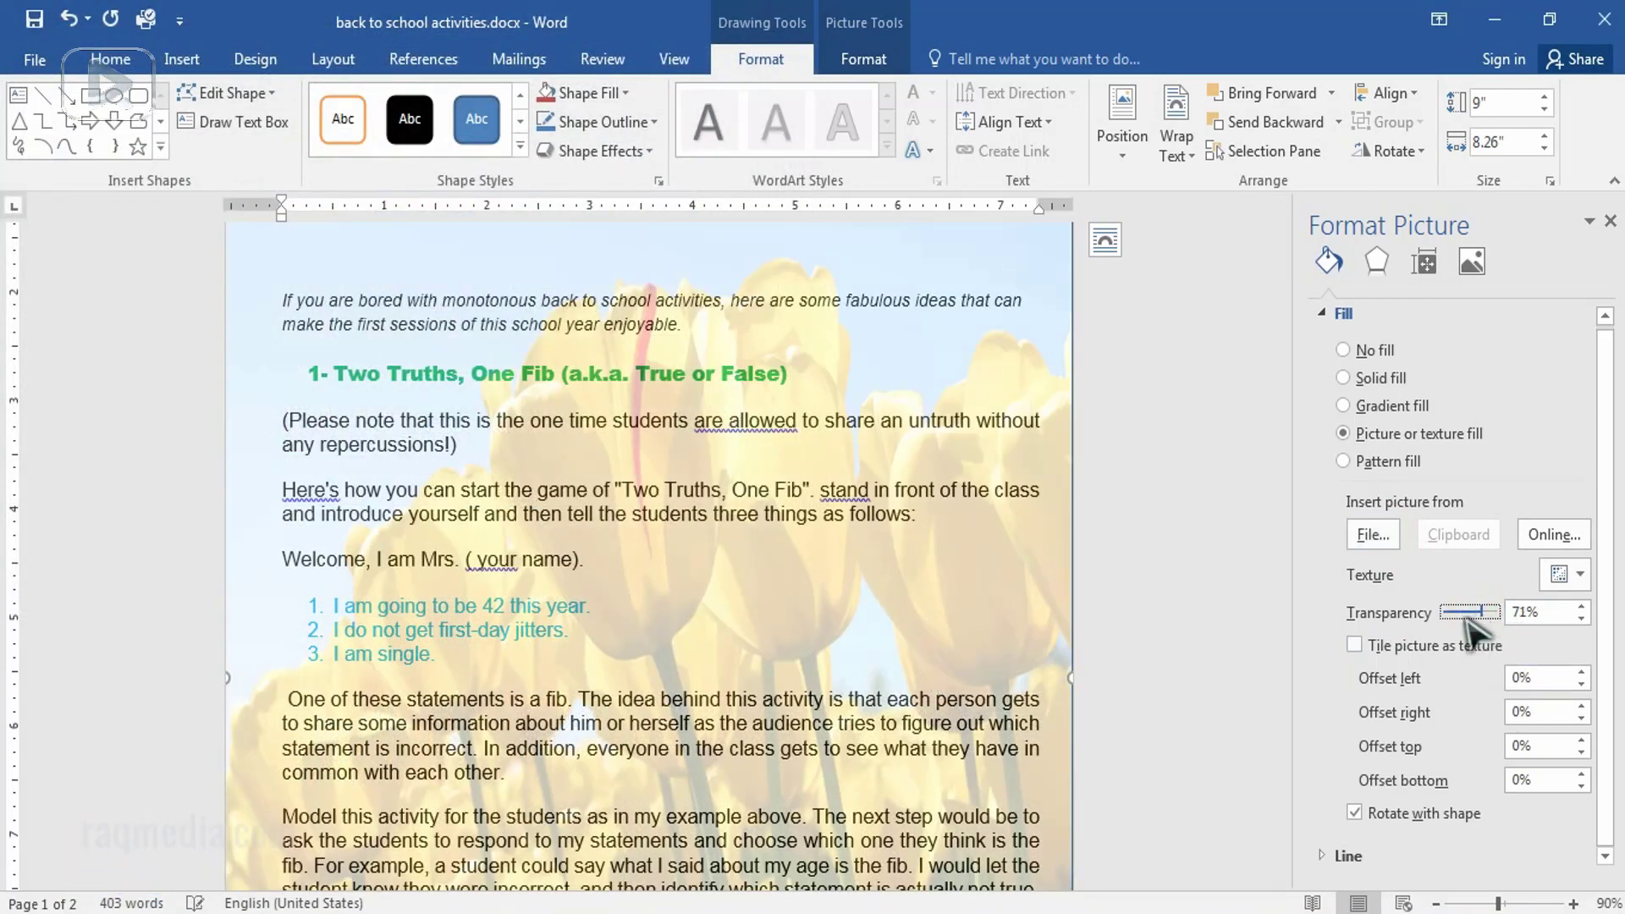
{"action": "left_click_drag", "start_coordinate": [1471, 613], "coordinate": [1481, 613]}
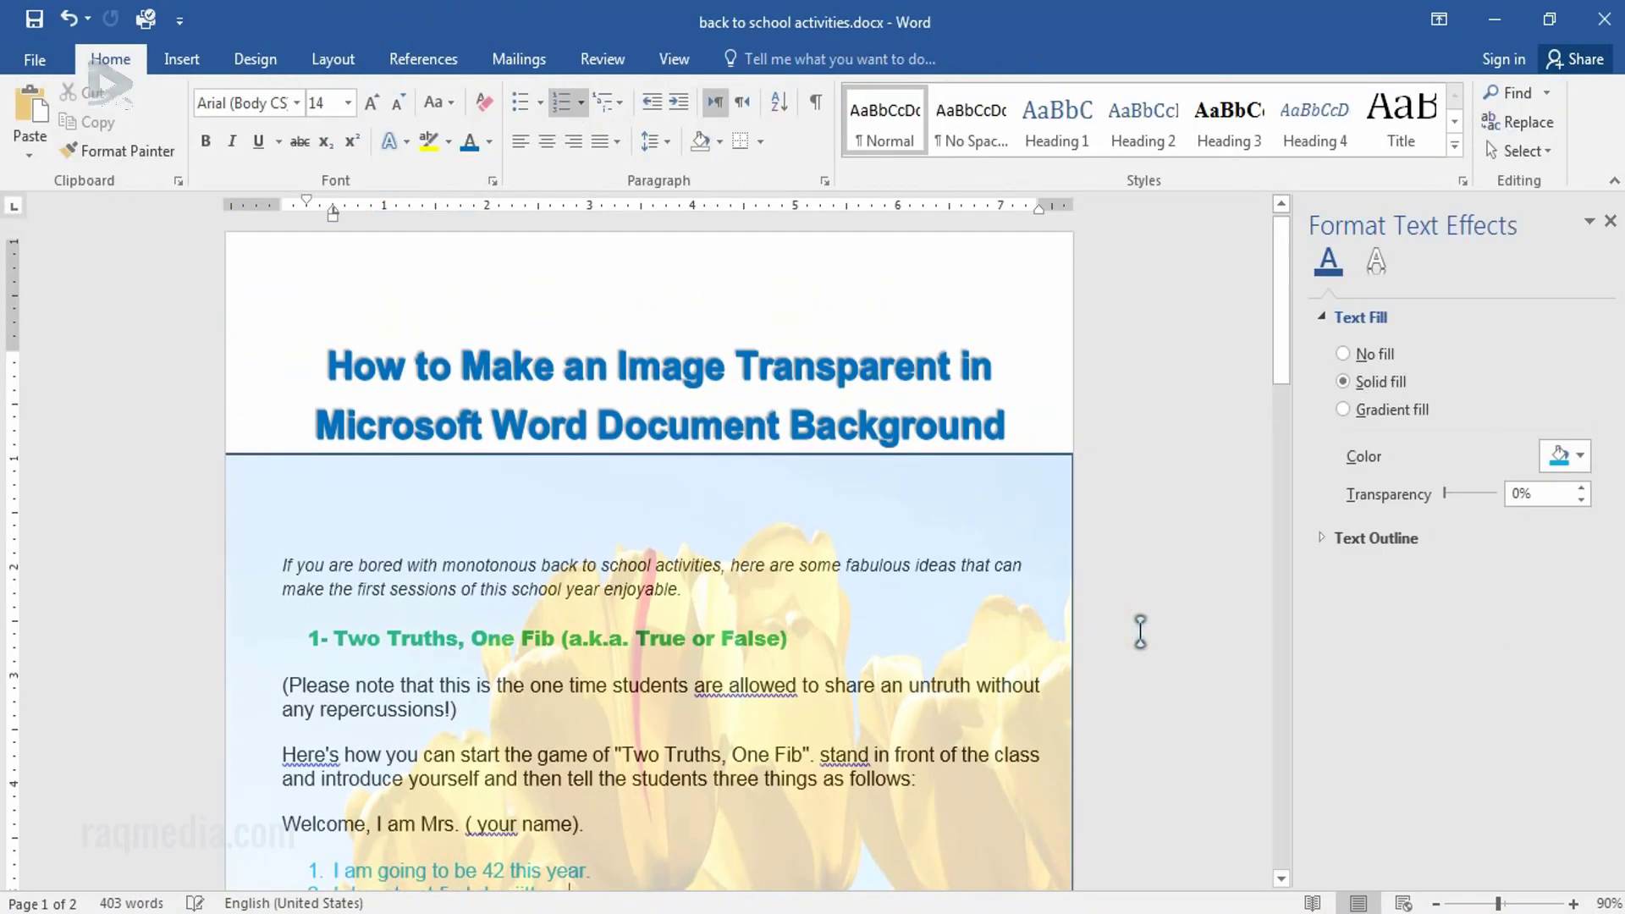
{"action": "scroll", "scroll_direction": "down", "scroll_amount": 3}
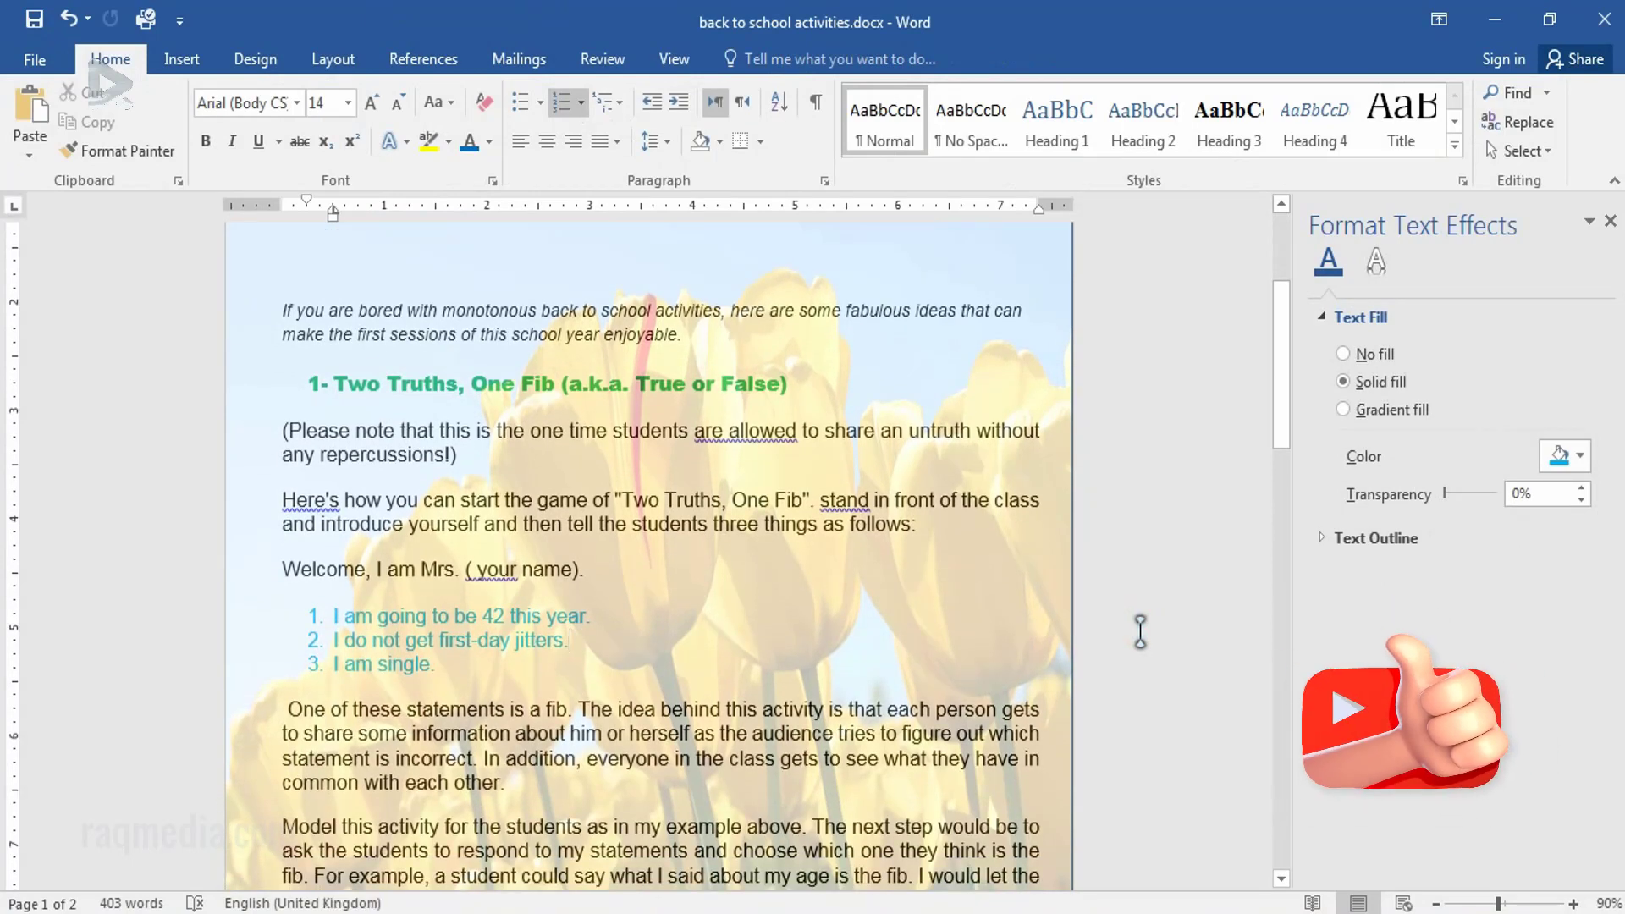